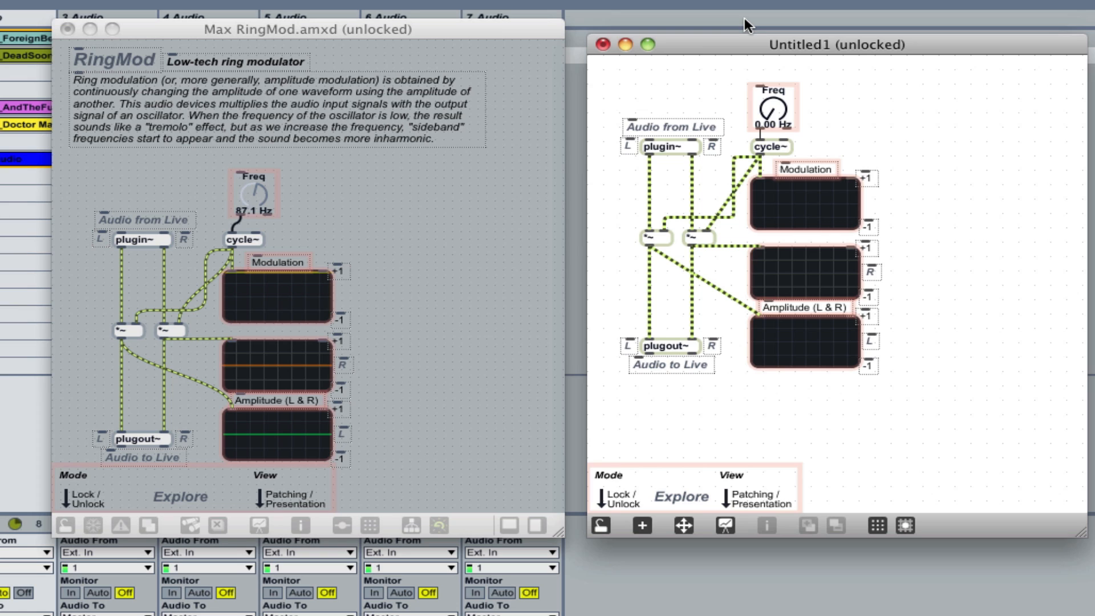
mouse_move(540, 270)
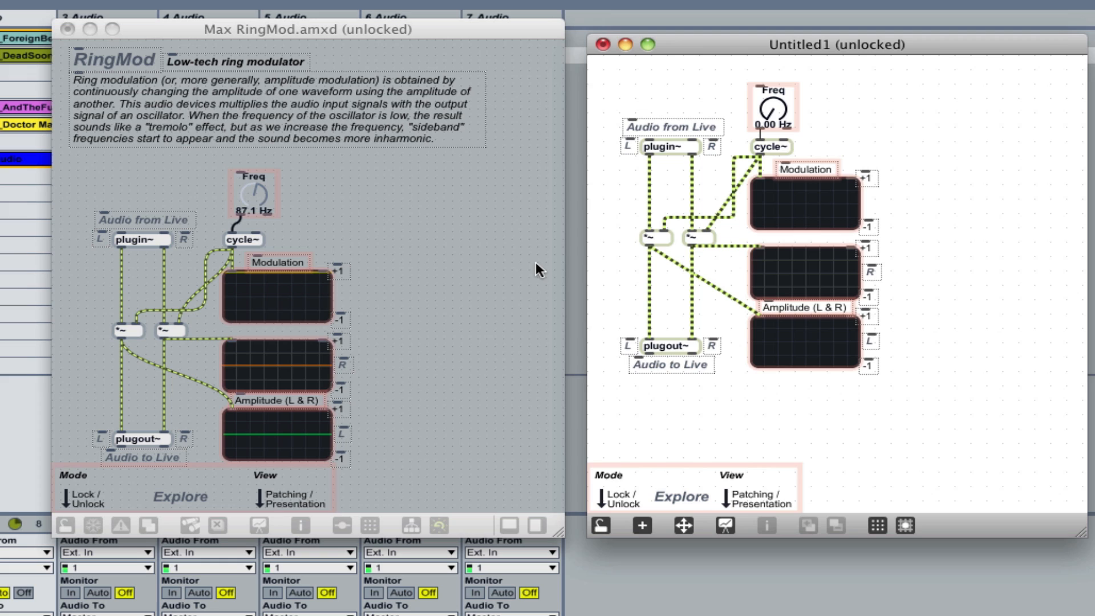
mouse_move(260, 334)
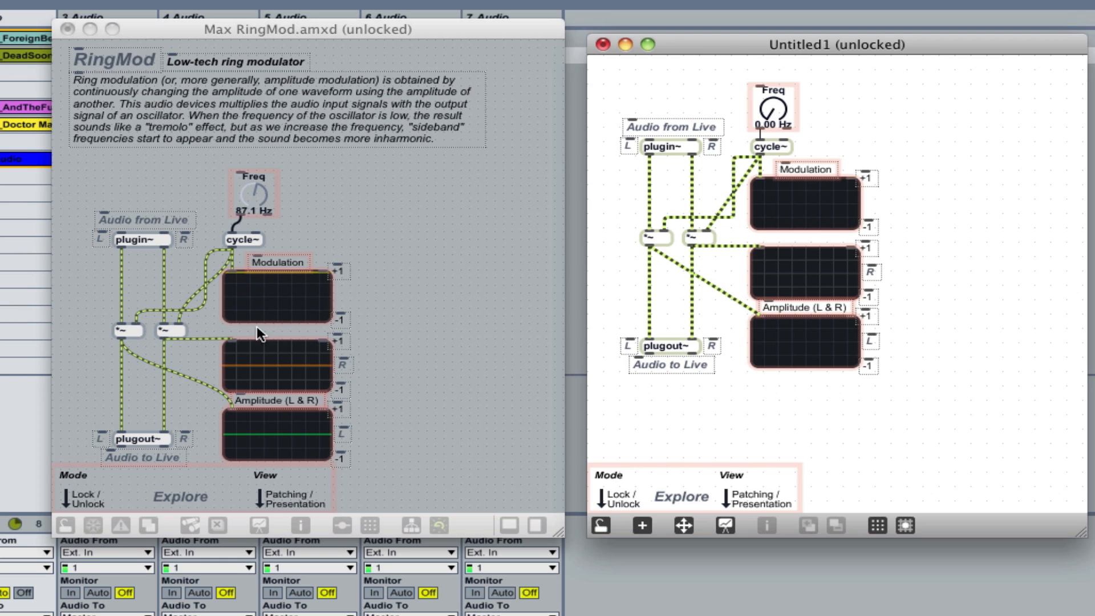
mouse_move(836, 319)
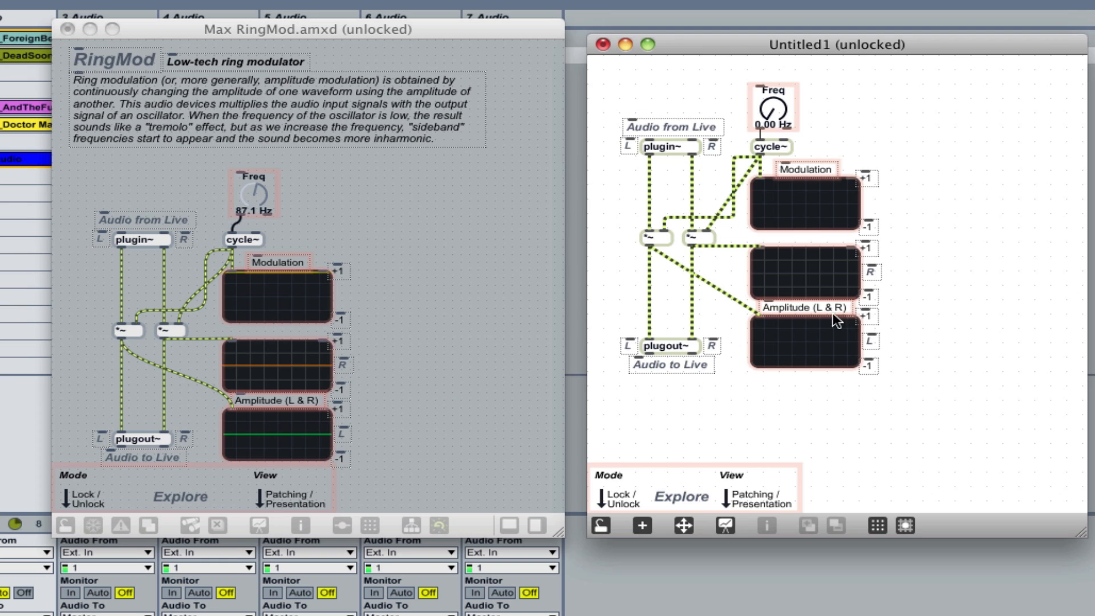
mouse_move(394, 250)
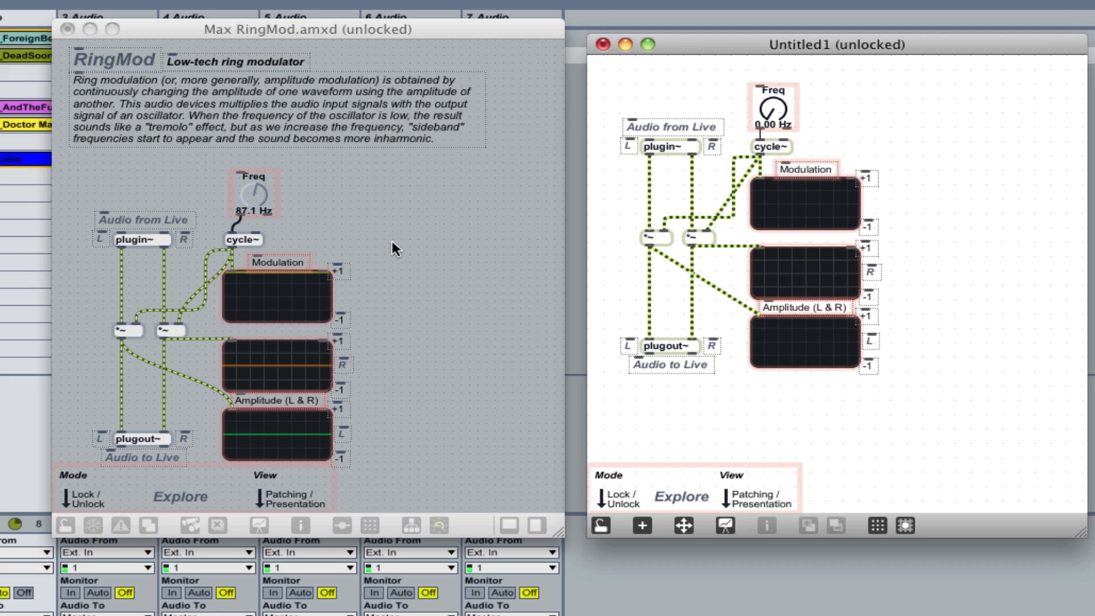
mouse_move(210, 299)
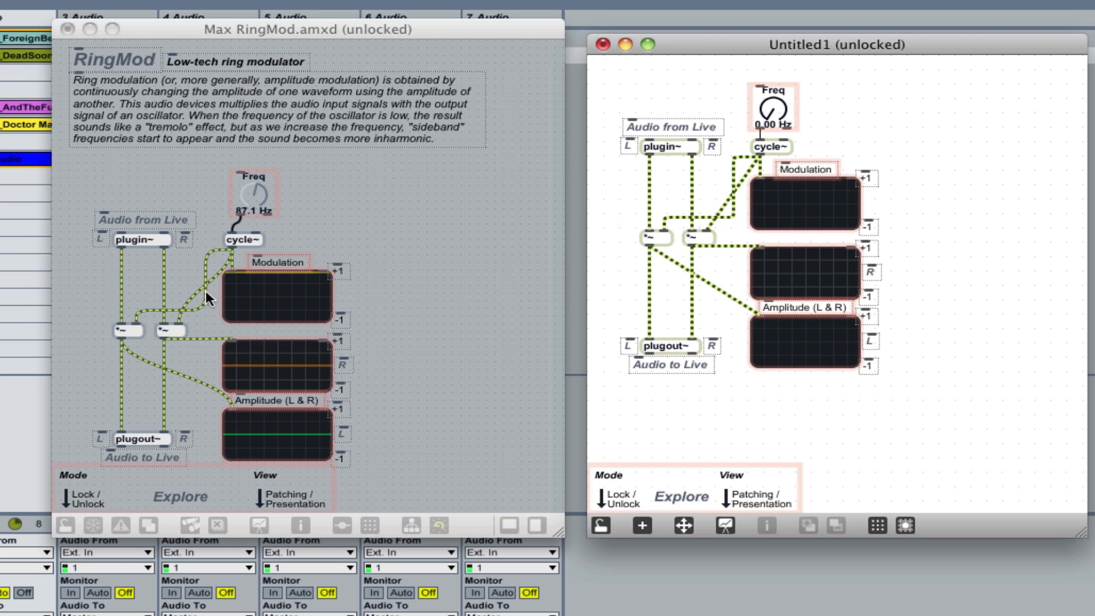
mouse_move(249, 320)
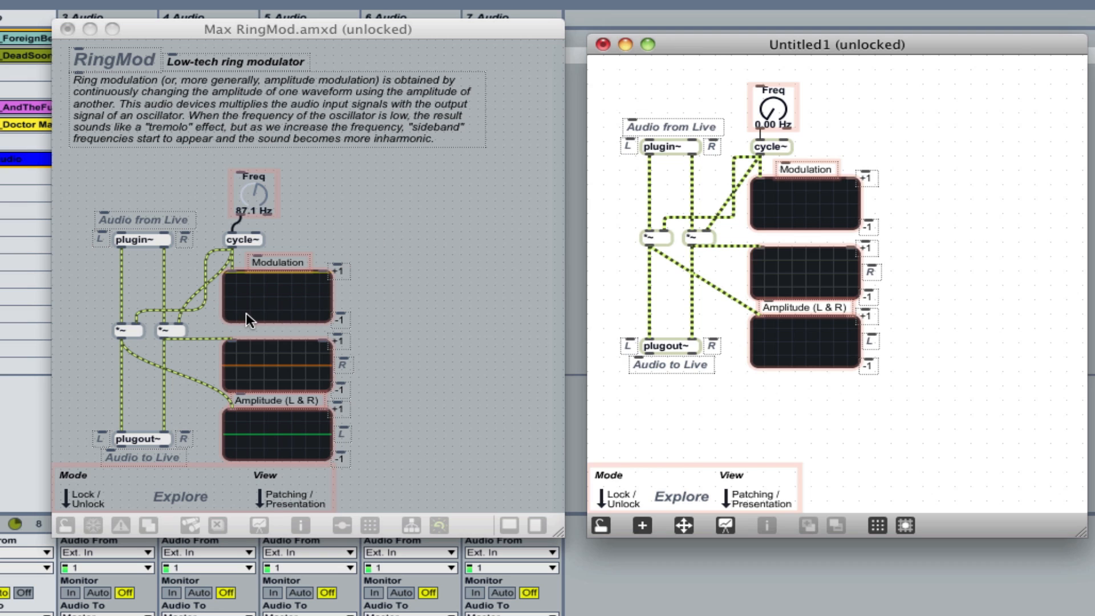
mouse_move(875, 433)
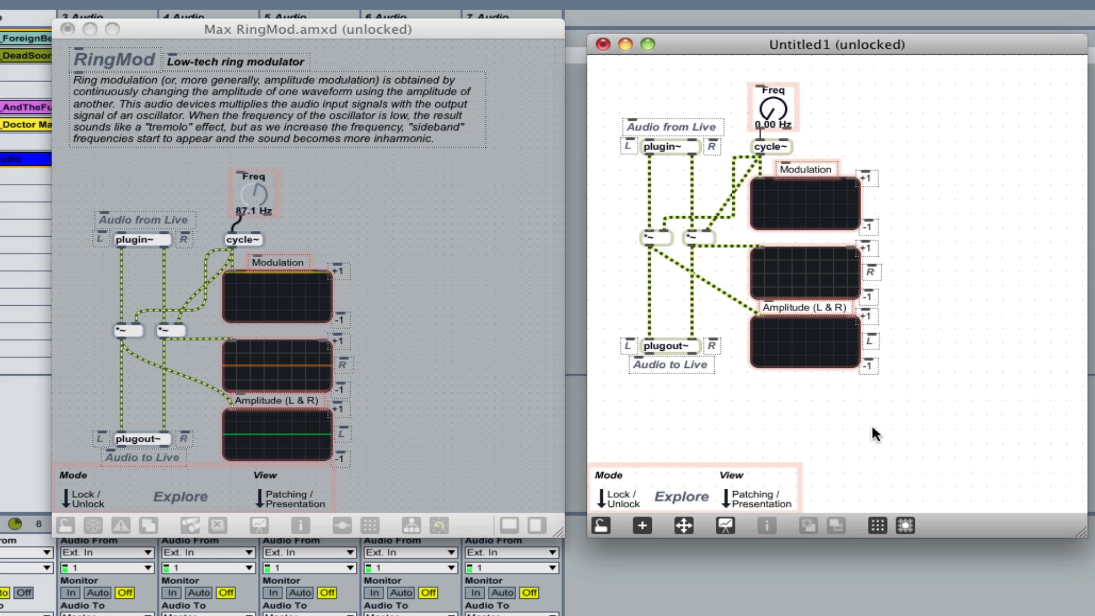
mouse_move(866, 422)
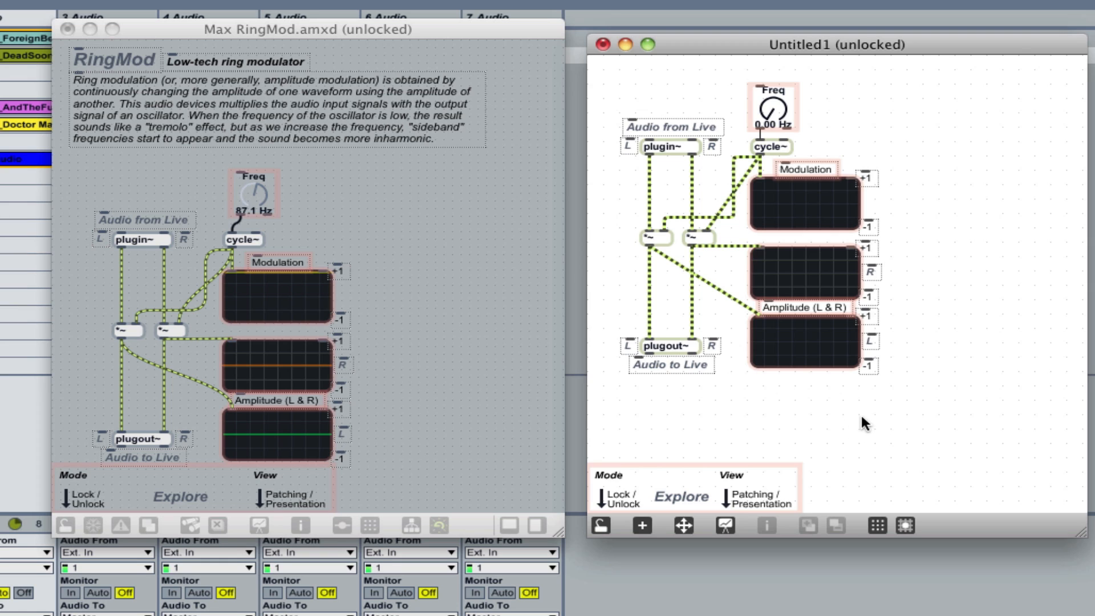
mouse_move(839, 421)
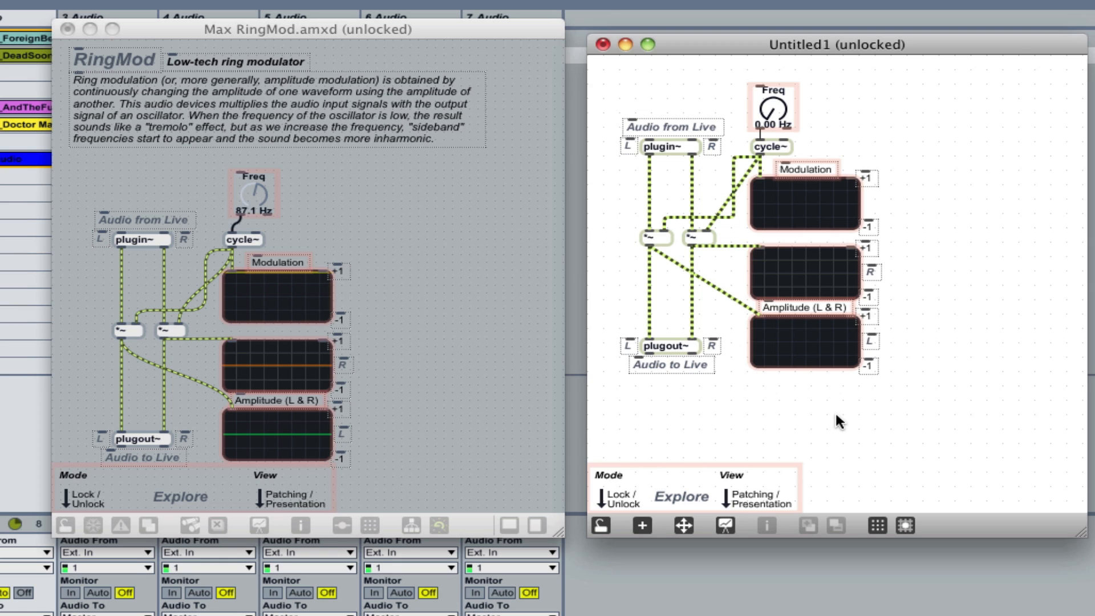
mouse_move(748, 318)
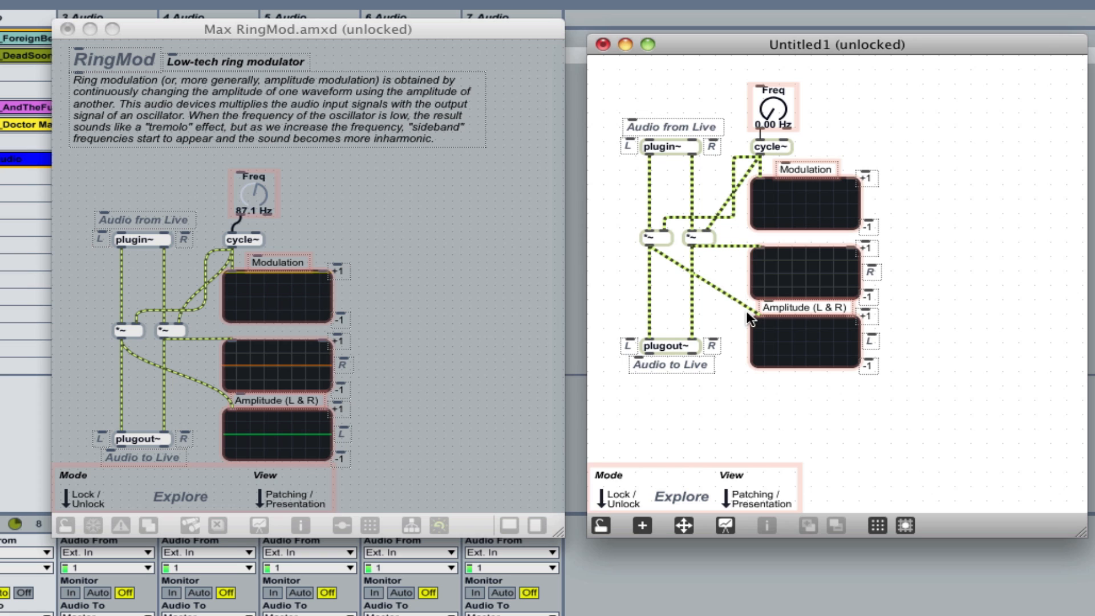
mouse_move(702, 287)
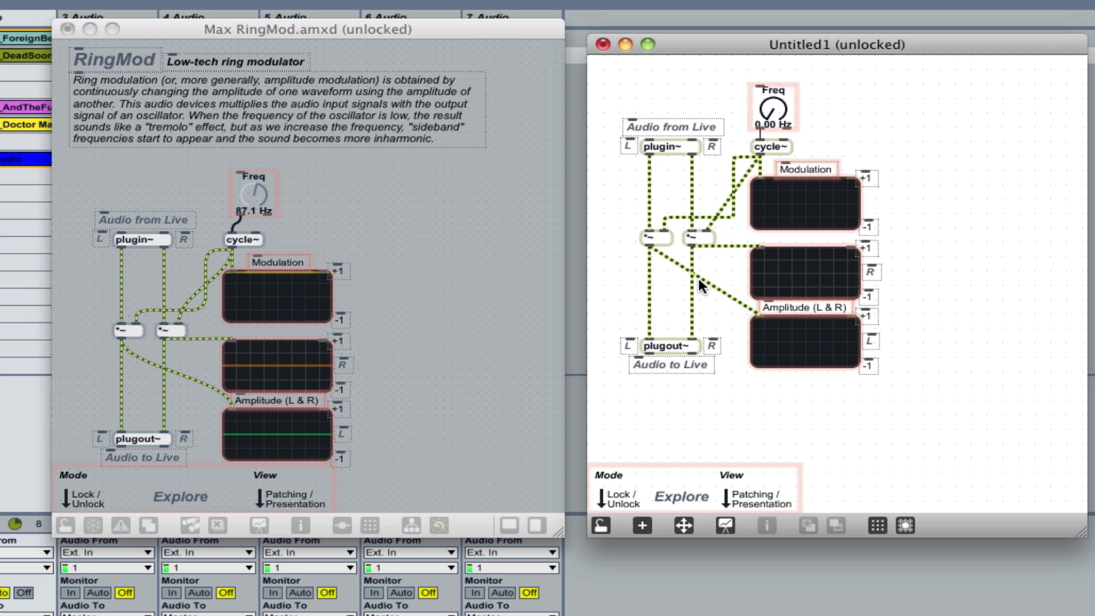
mouse_move(708, 302)
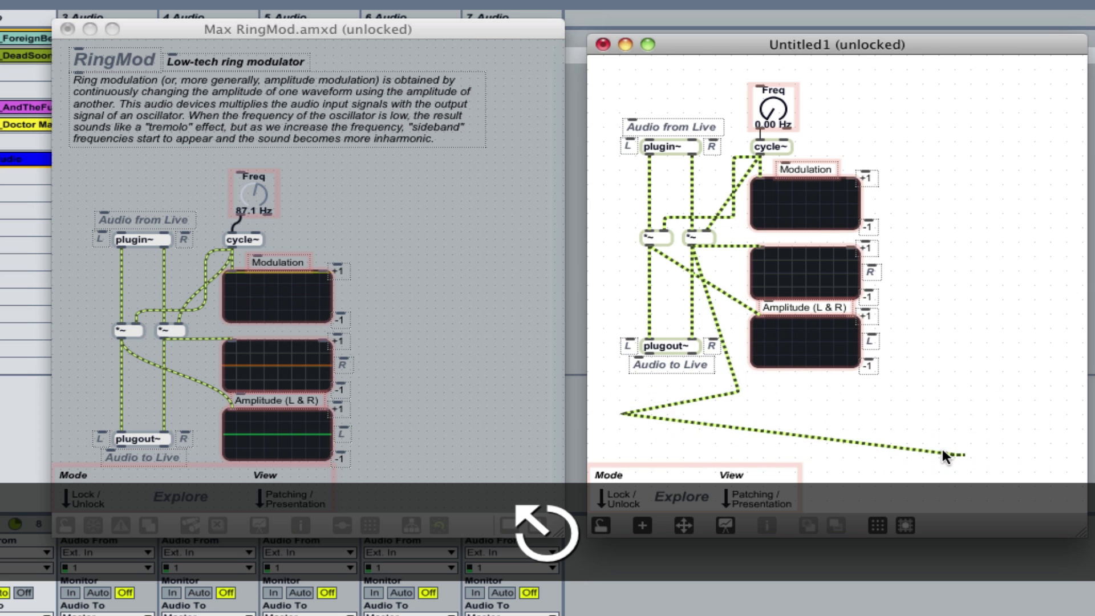
Step: Bring the Max 6 RingMod.amxd patcher window to the front as the active window
left_click(241, 238)
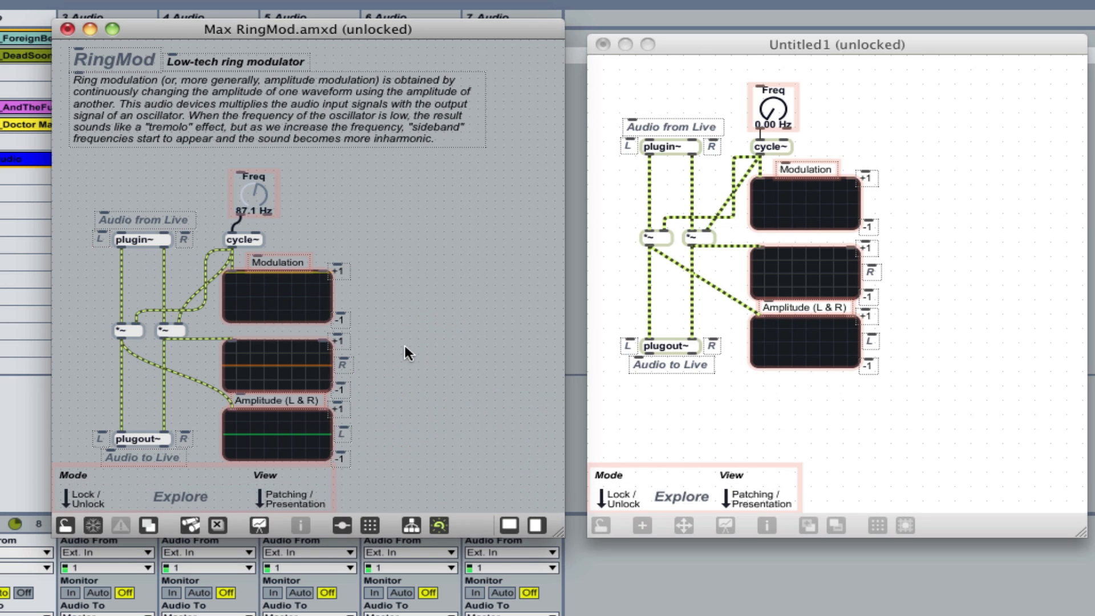
mouse_move(378, 263)
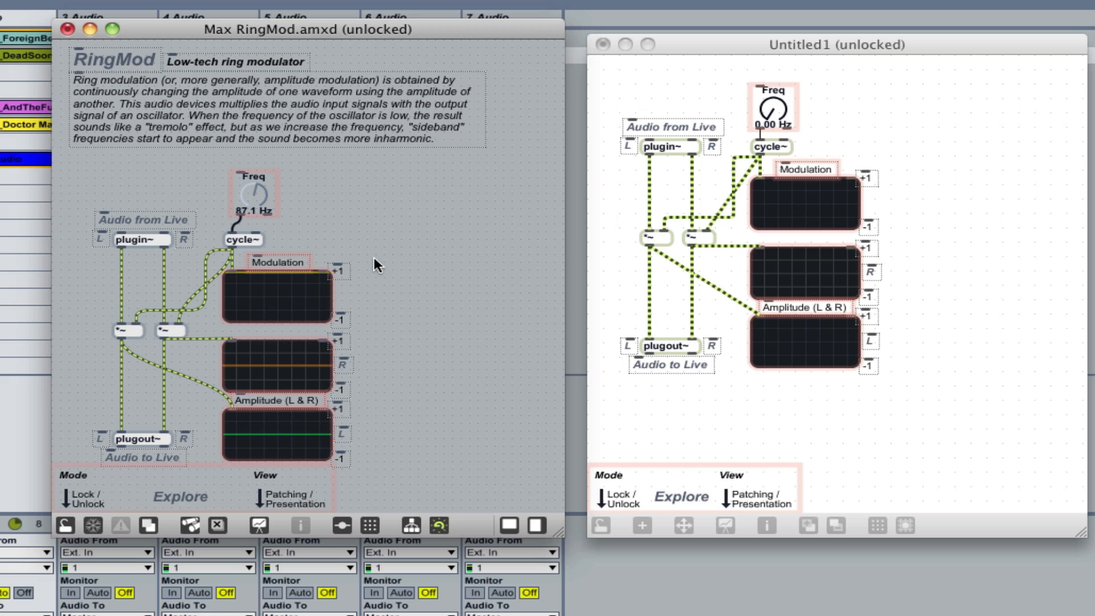
mouse_move(389, 271)
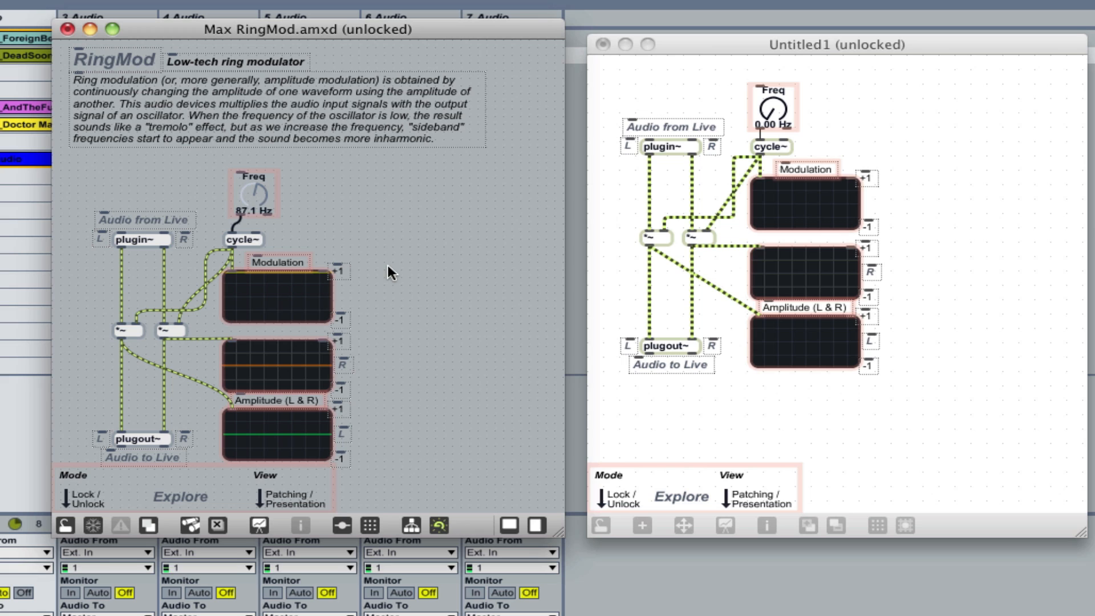
mouse_move(382, 216)
type("live.")
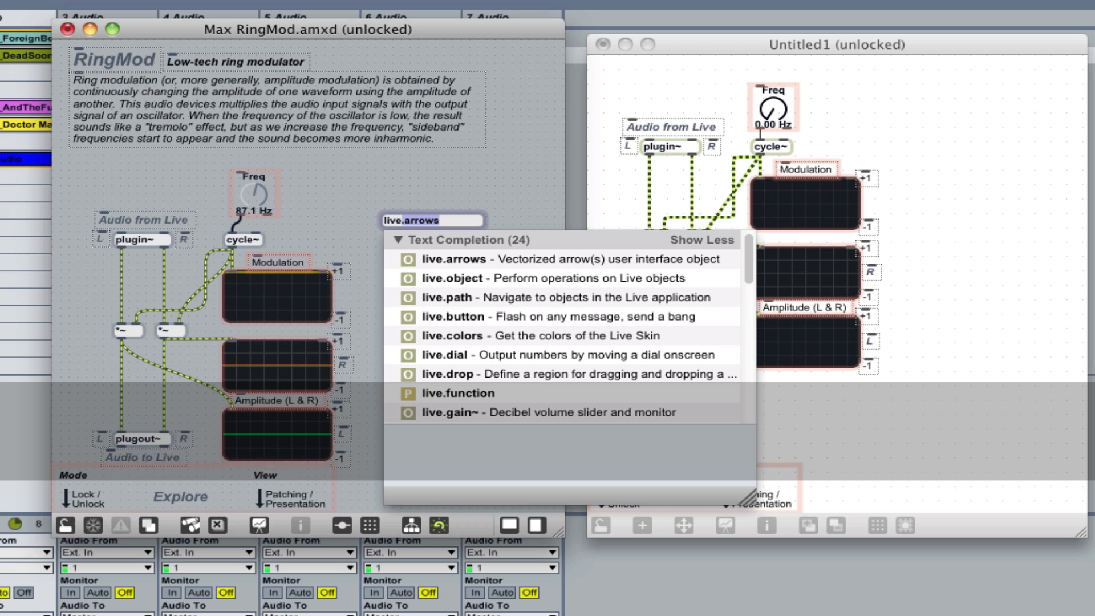
mouse_move(513, 308)
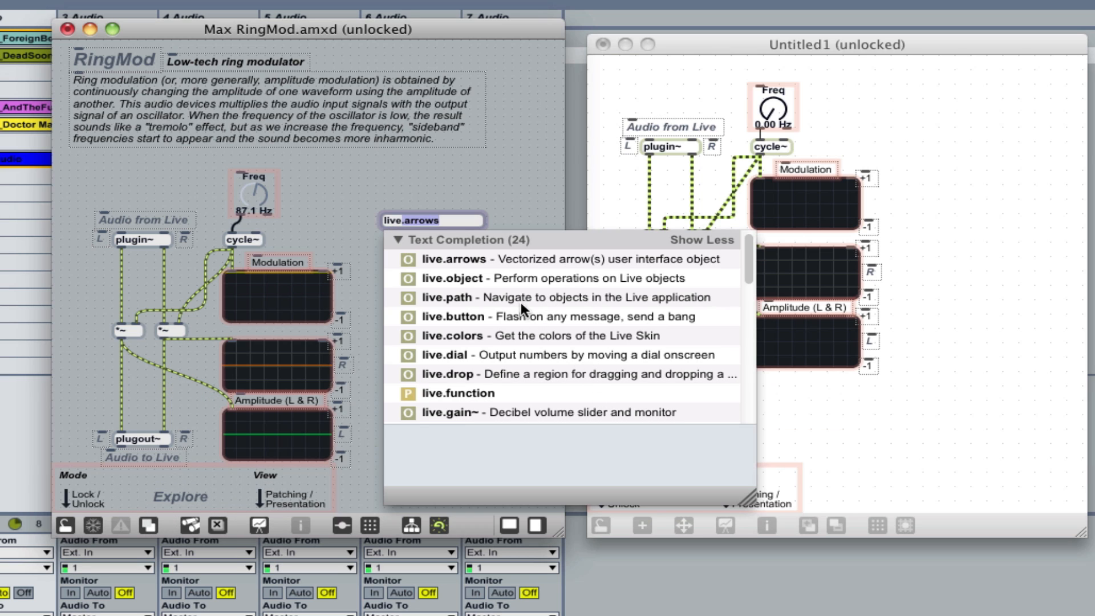
mouse_move(564, 287)
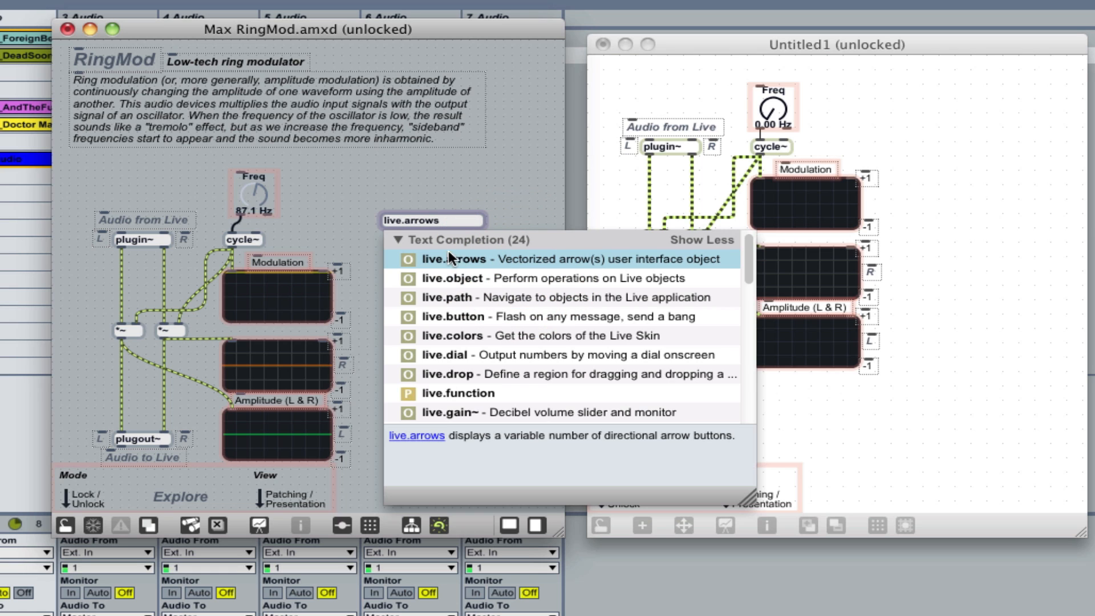
mouse_move(464, 395)
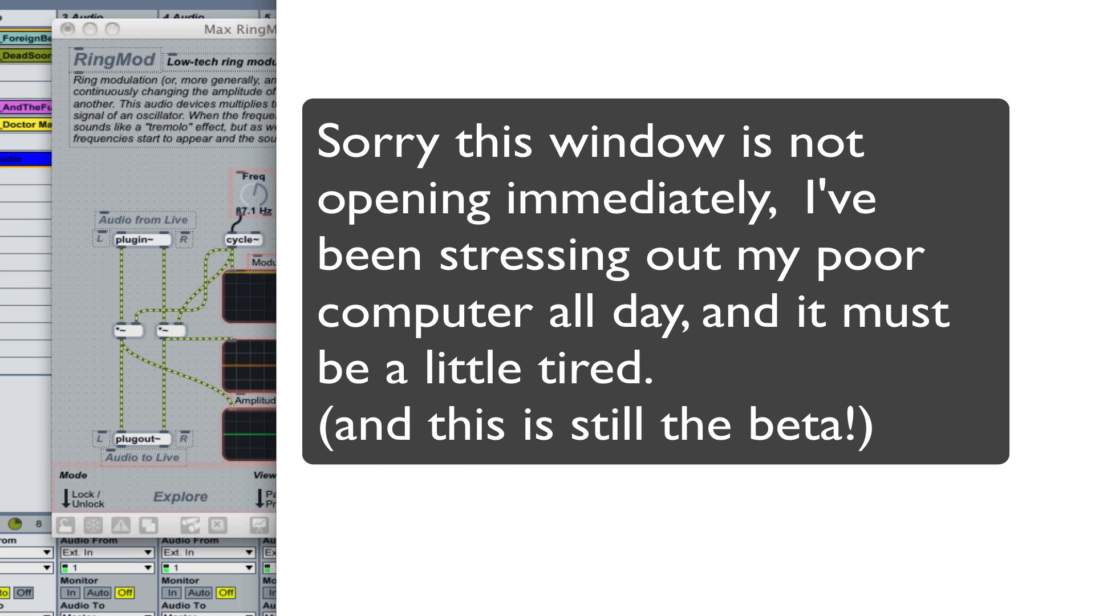
mouse_move(298, 13)
type("live.")
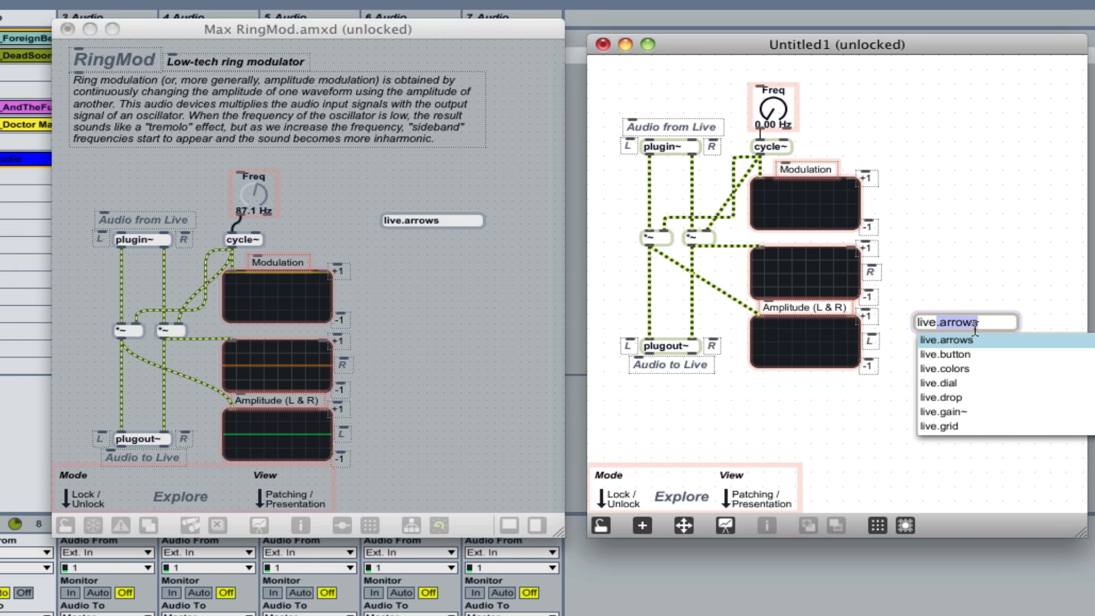
left_click(947, 340)
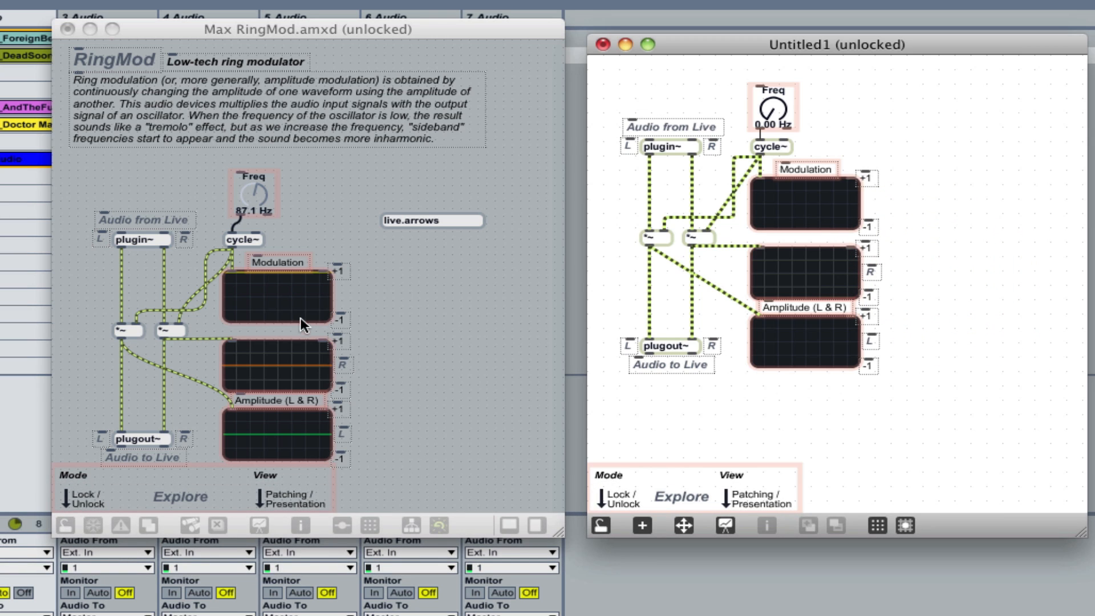
left_click(431, 220)
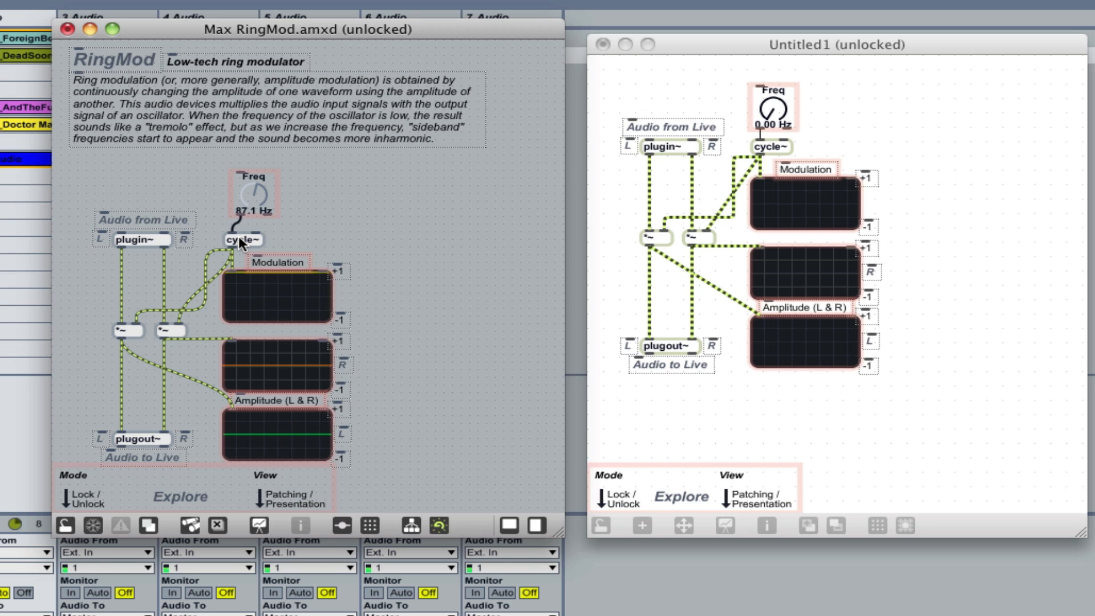
mouse_move(237, 245)
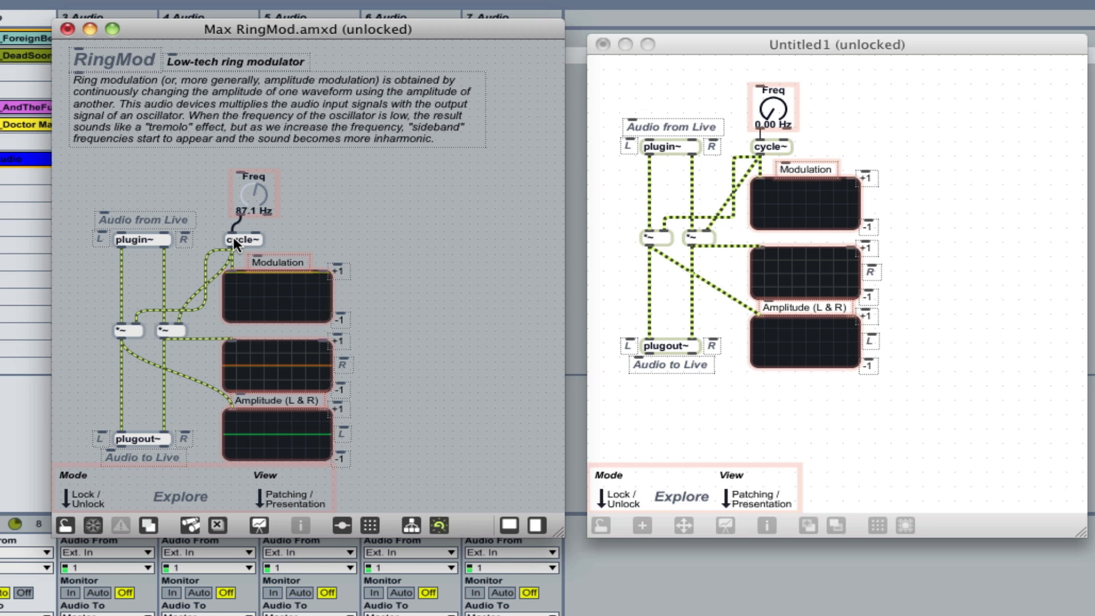
mouse_move(236, 247)
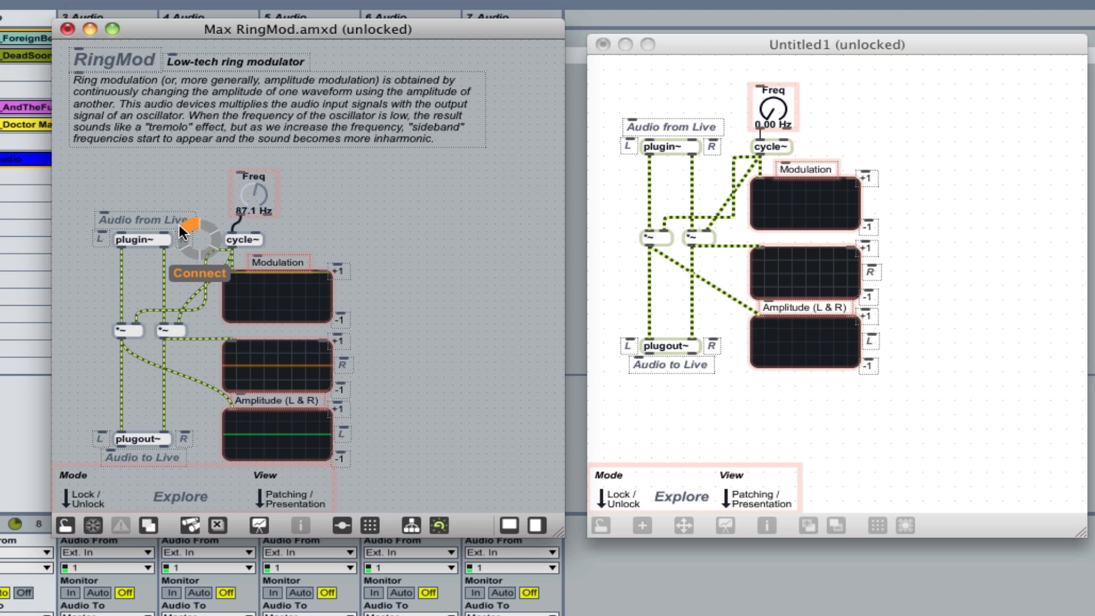
mouse_move(212, 251)
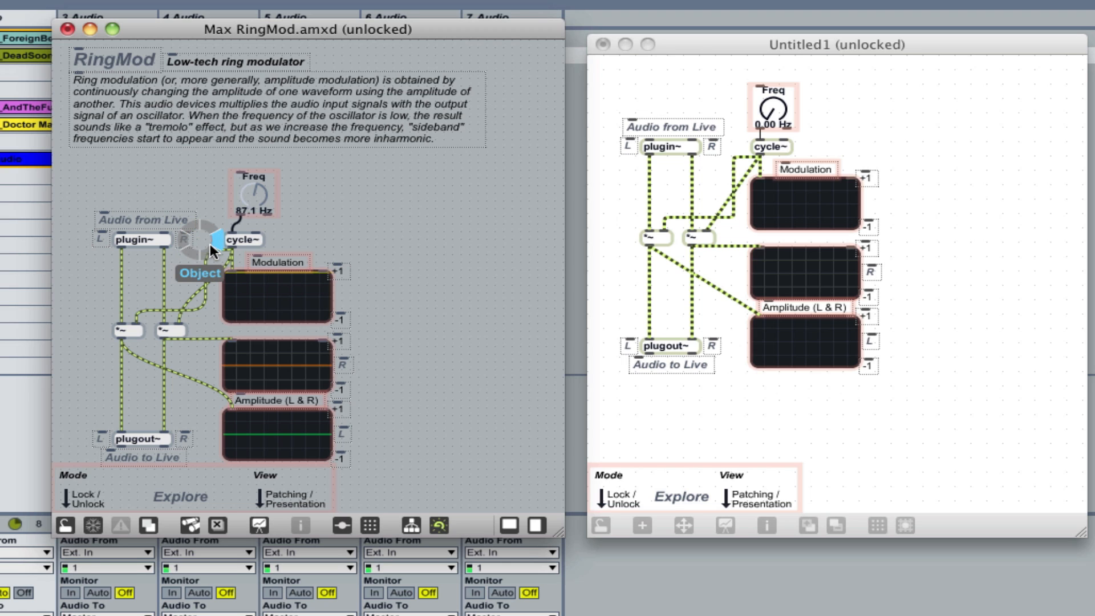
right_click(217, 243)
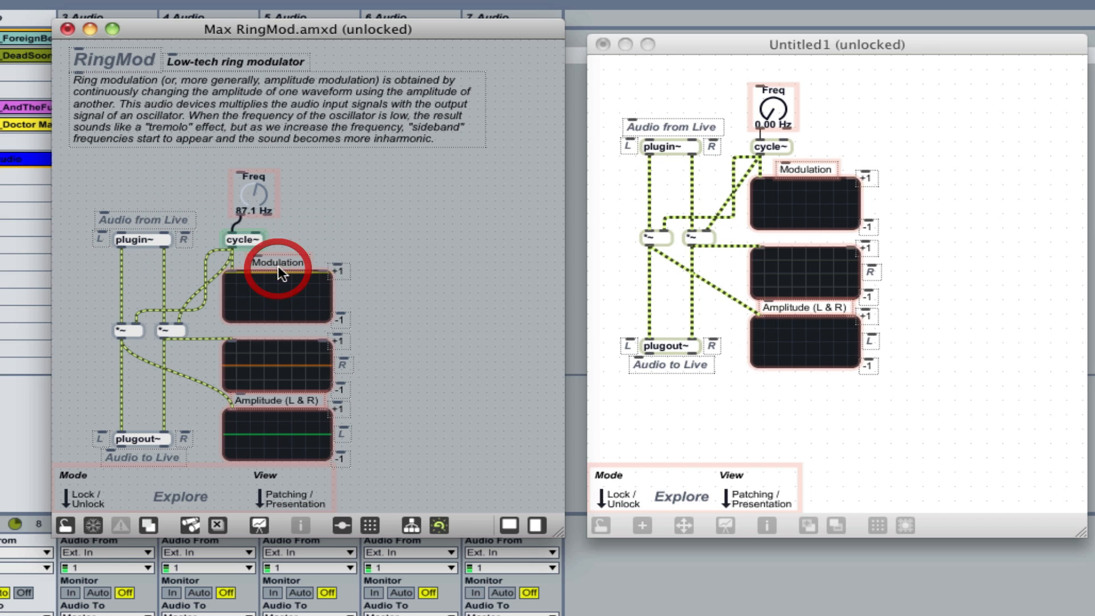
left_click_drag(253, 190, 301, 188)
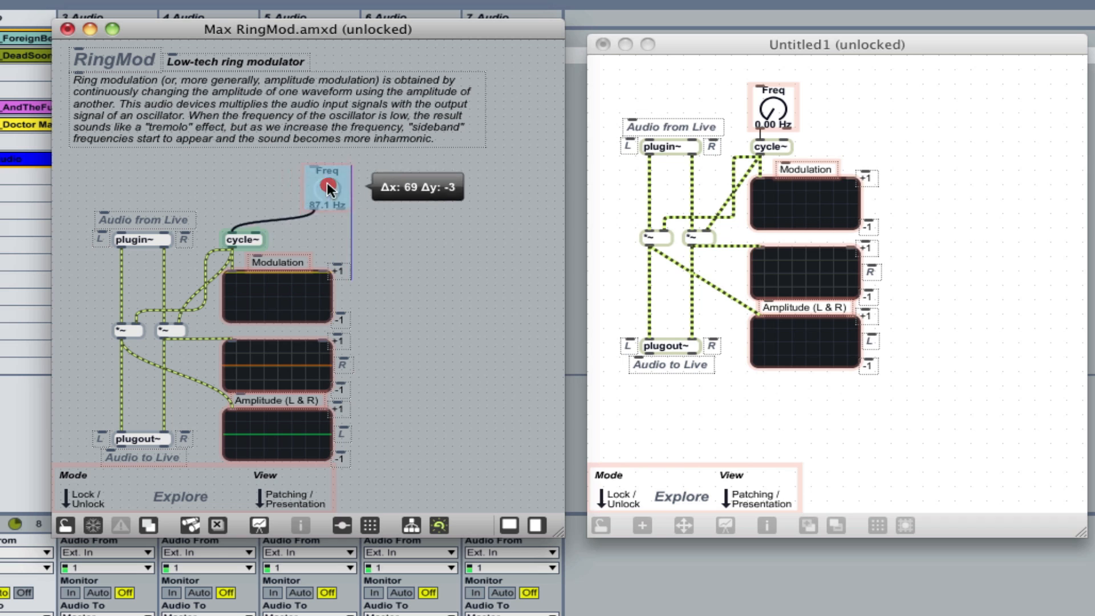
left_click_drag(329, 186, 253, 192)
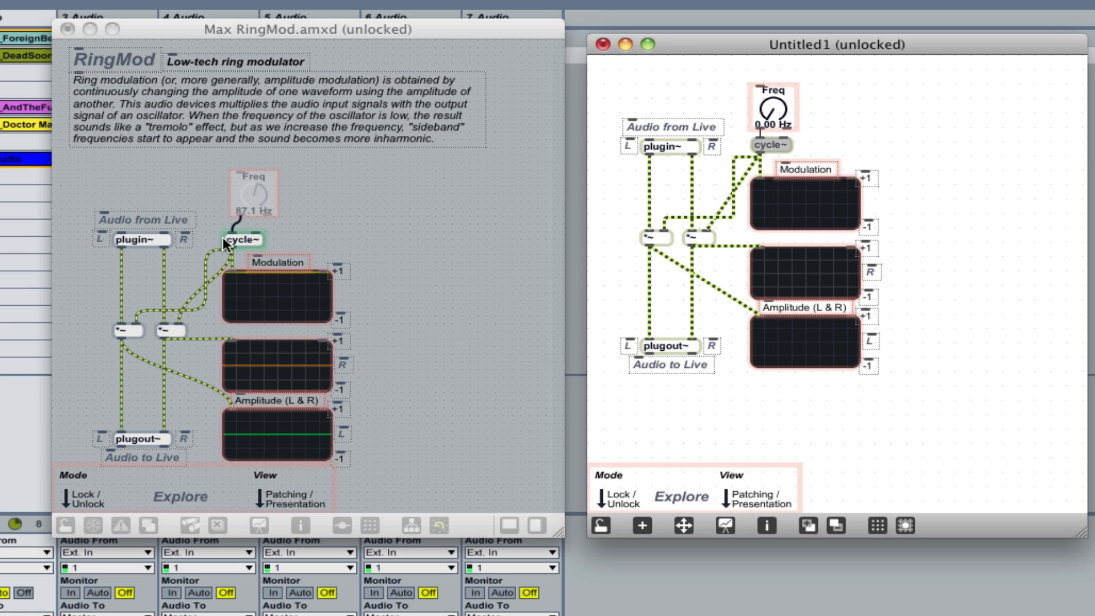
mouse_move(336, 242)
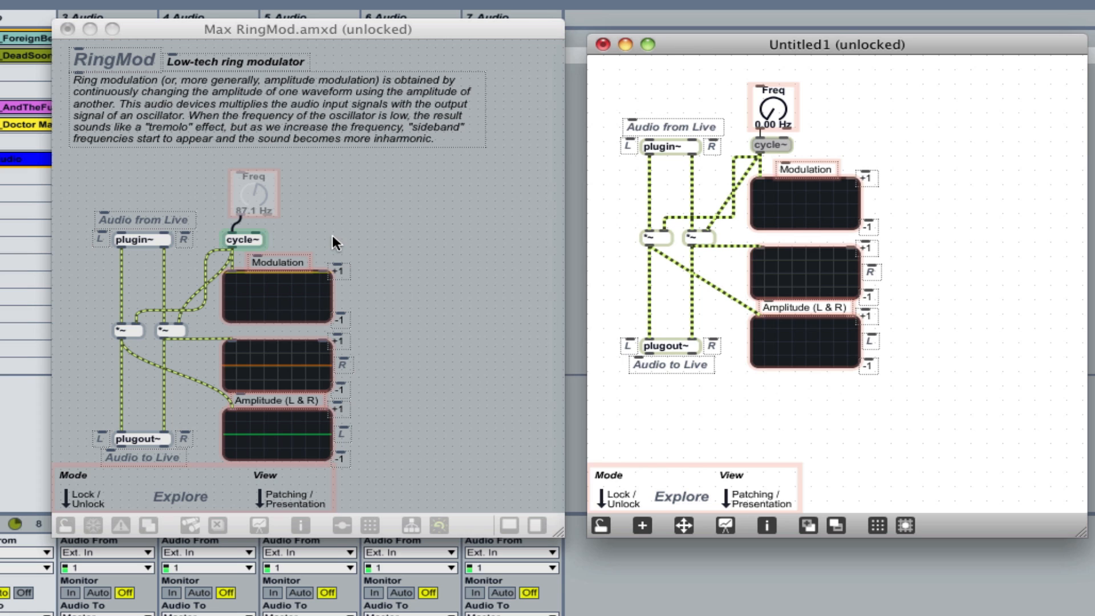
right_click(237, 241)
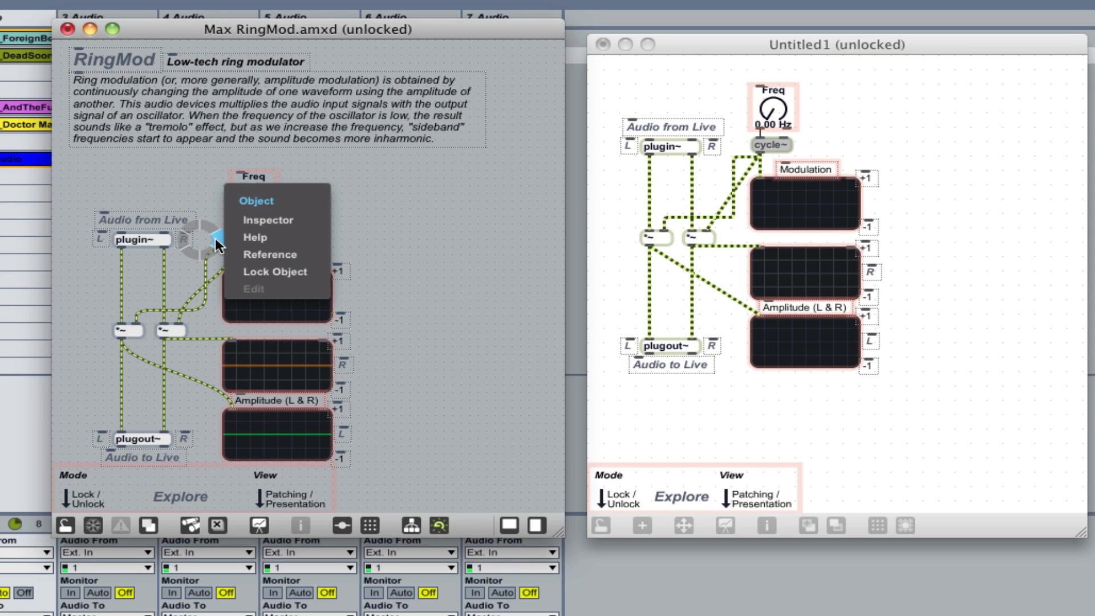
mouse_move(300, 271)
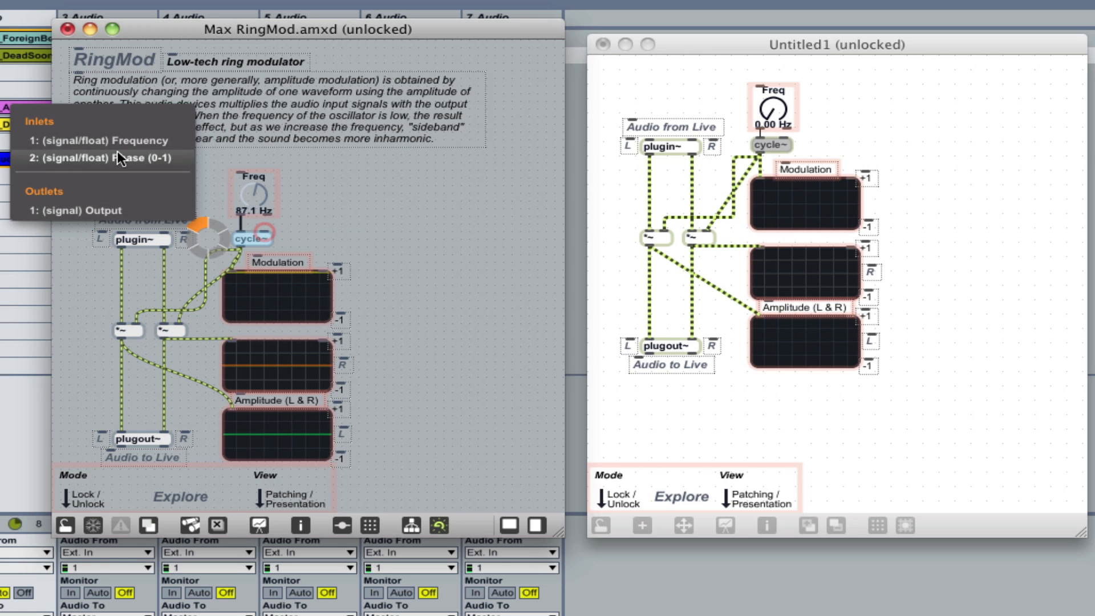
right_click(213, 234)
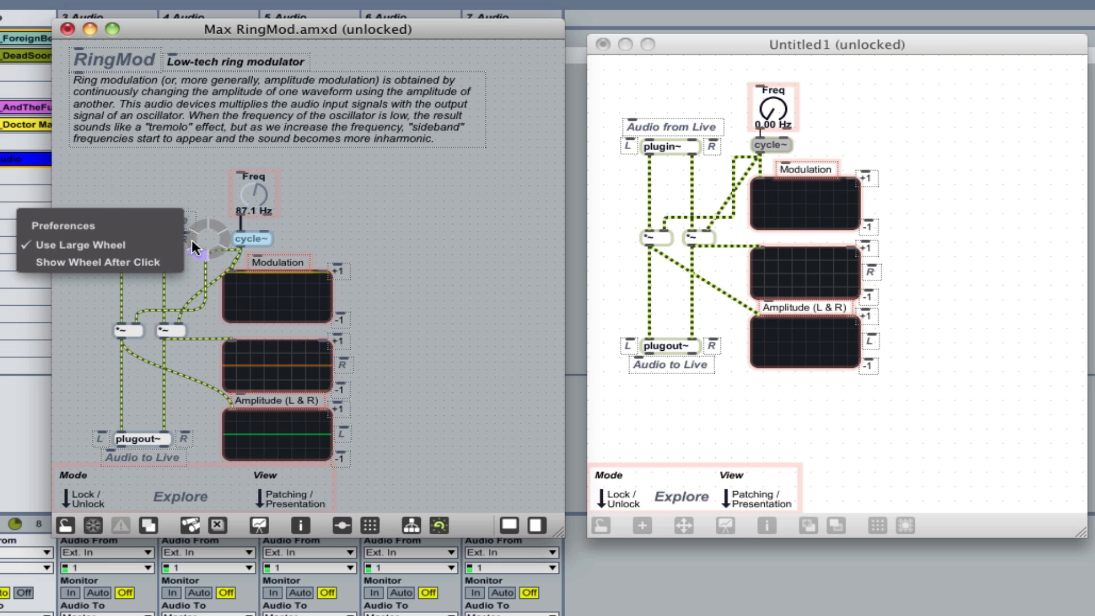
mouse_move(91, 247)
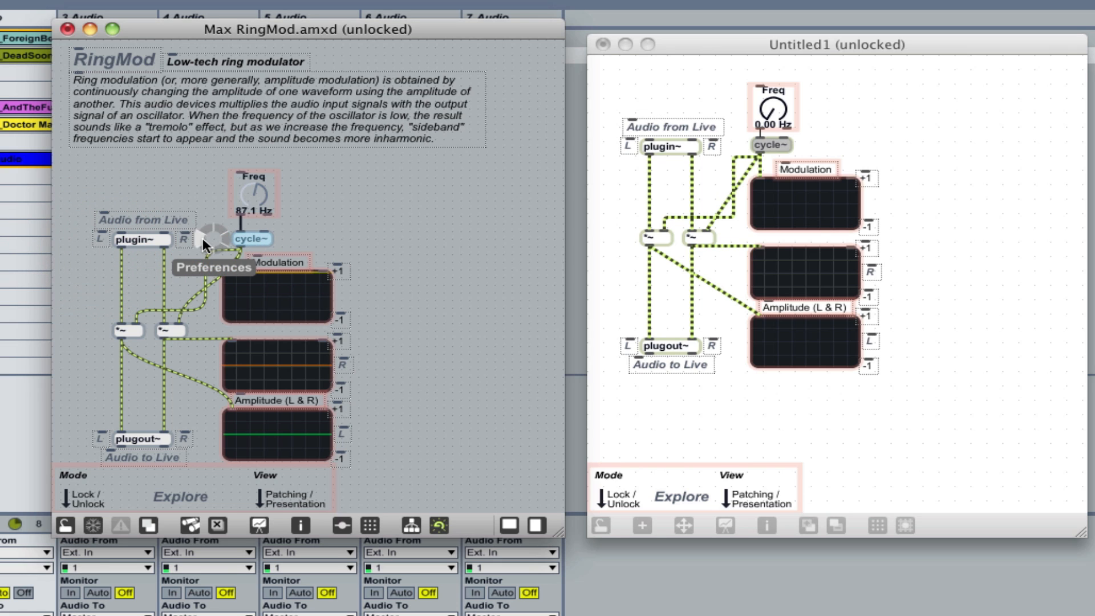
mouse_move(232, 244)
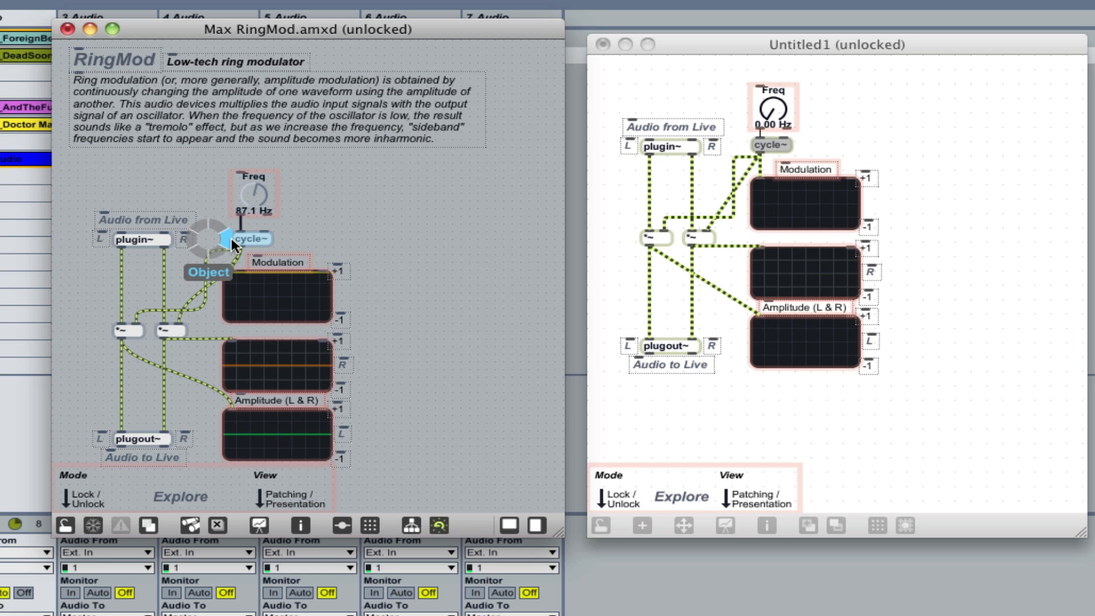
mouse_move(224, 255)
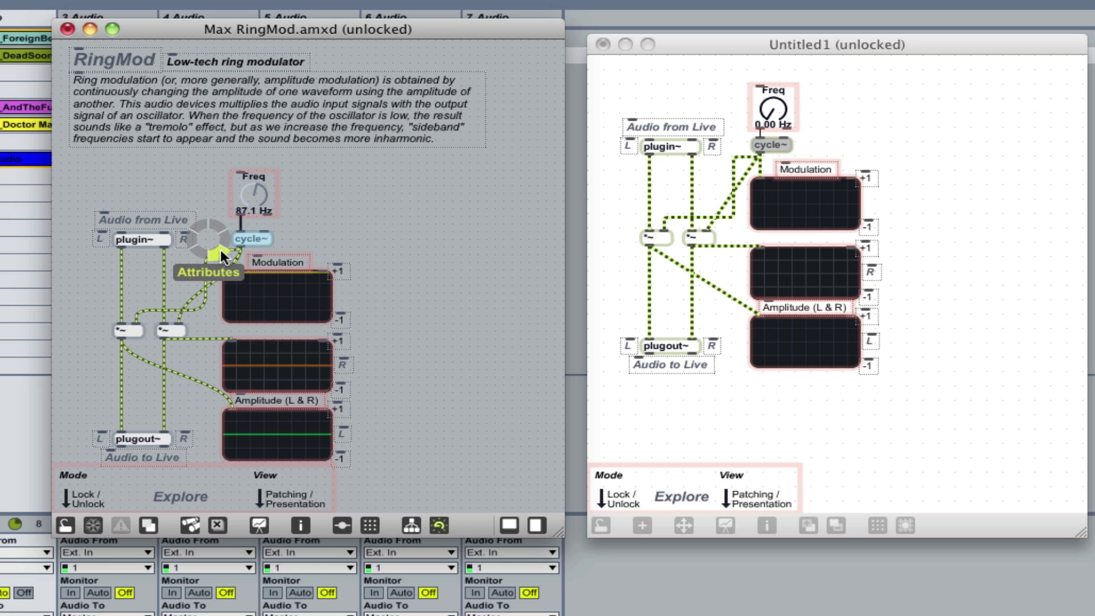
left_click(207, 272)
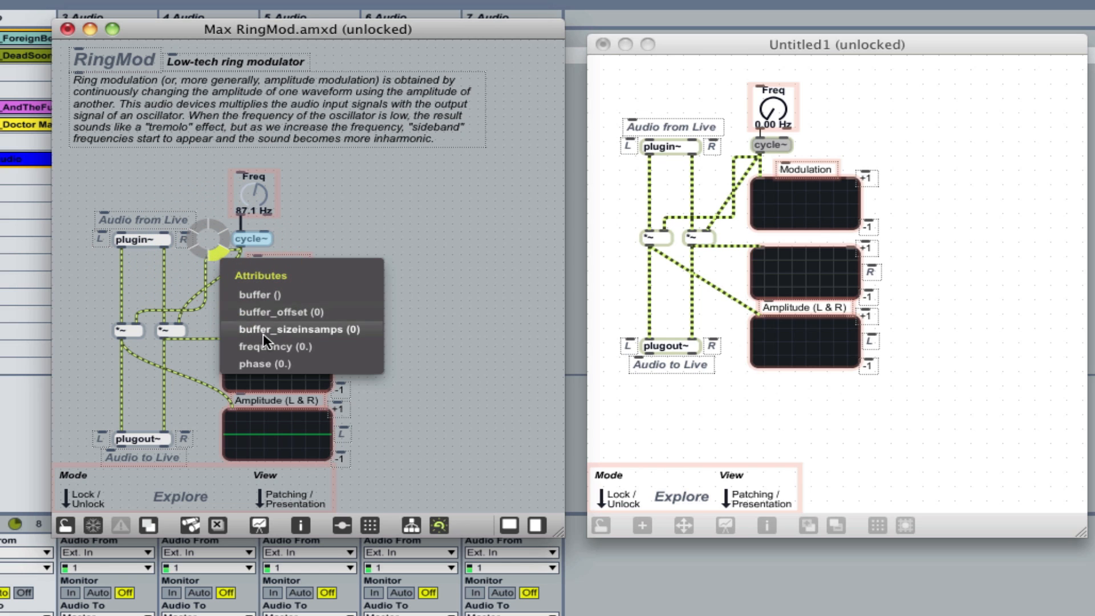
mouse_move(285, 341)
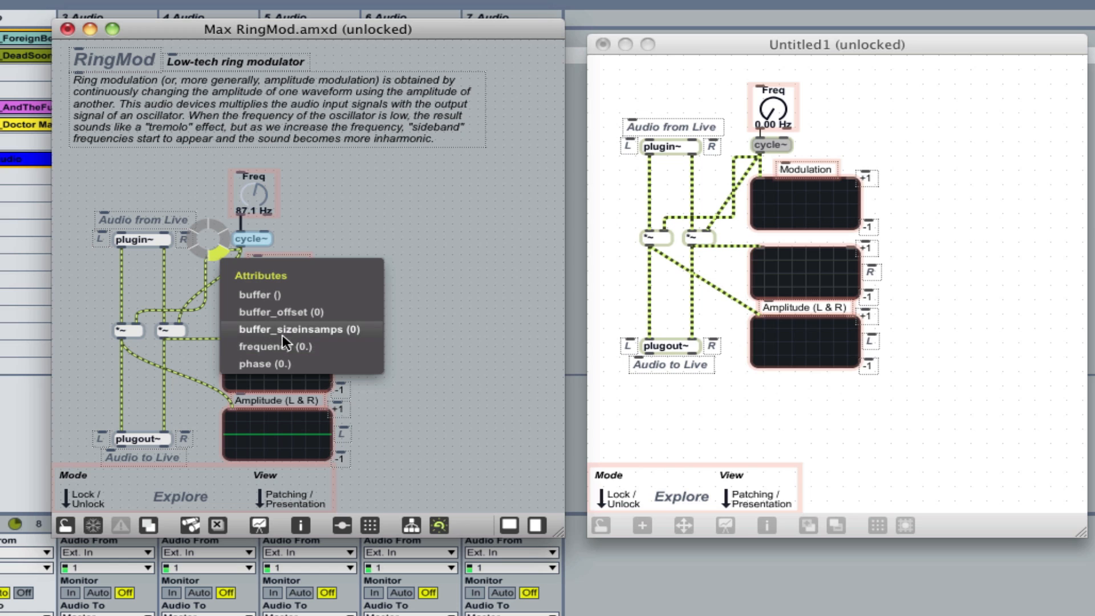
mouse_move(312, 262)
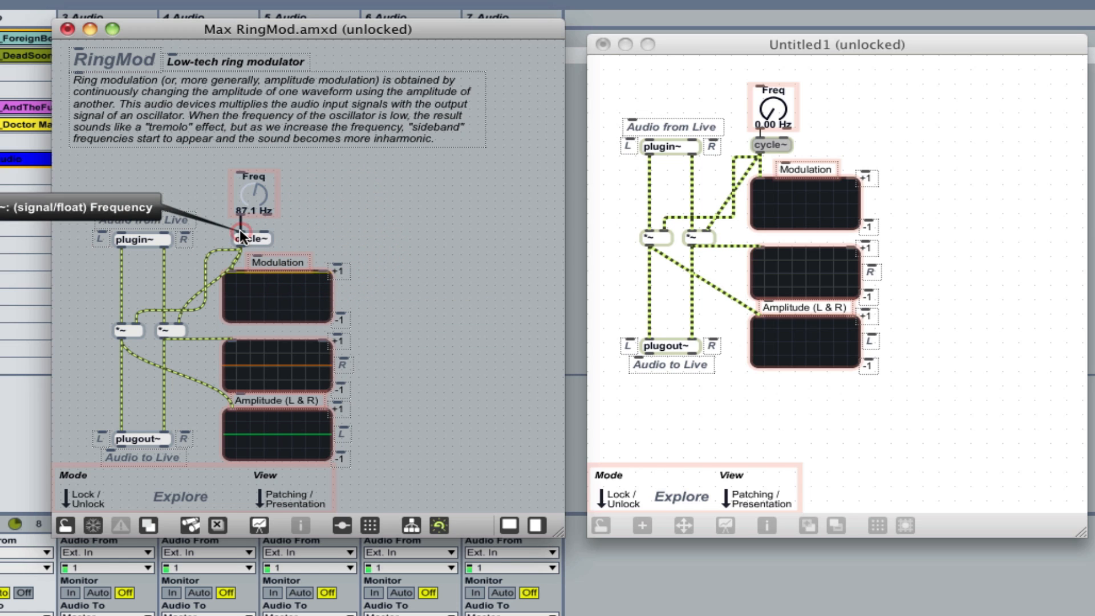
mouse_move(751, 174)
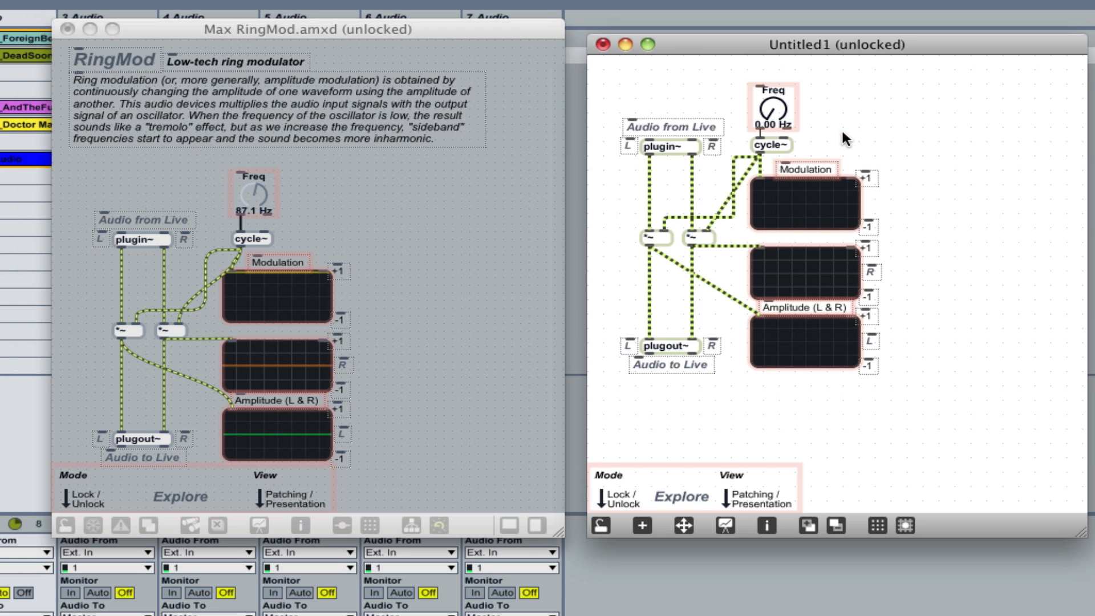
mouse_move(761, 139)
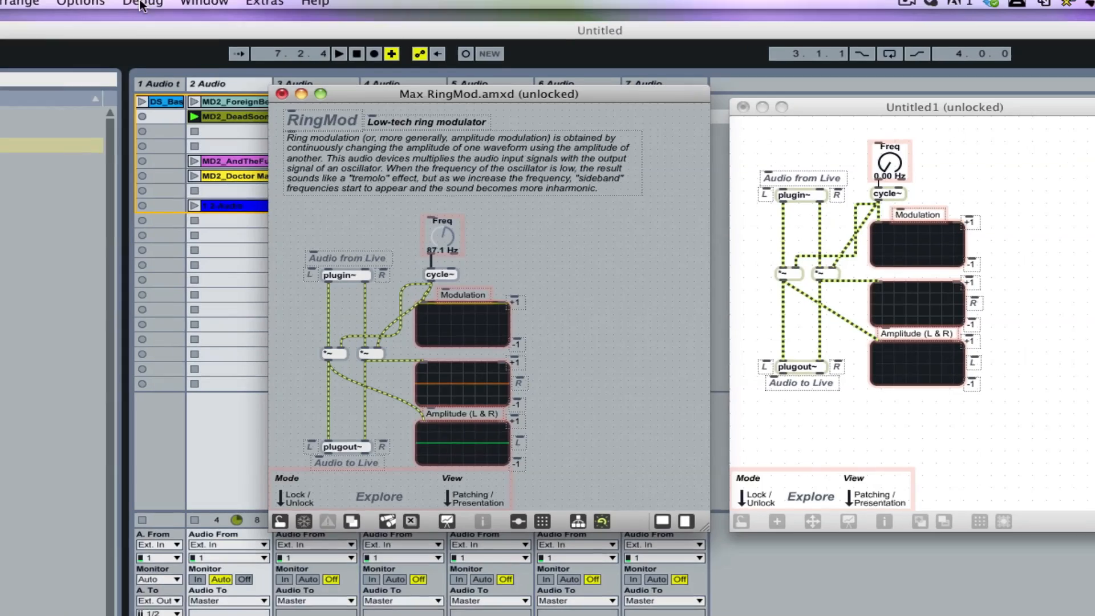
Step: Enable Assistance from the Options menu and place an empty object box right of the Freq dial
left_click(80, 4)
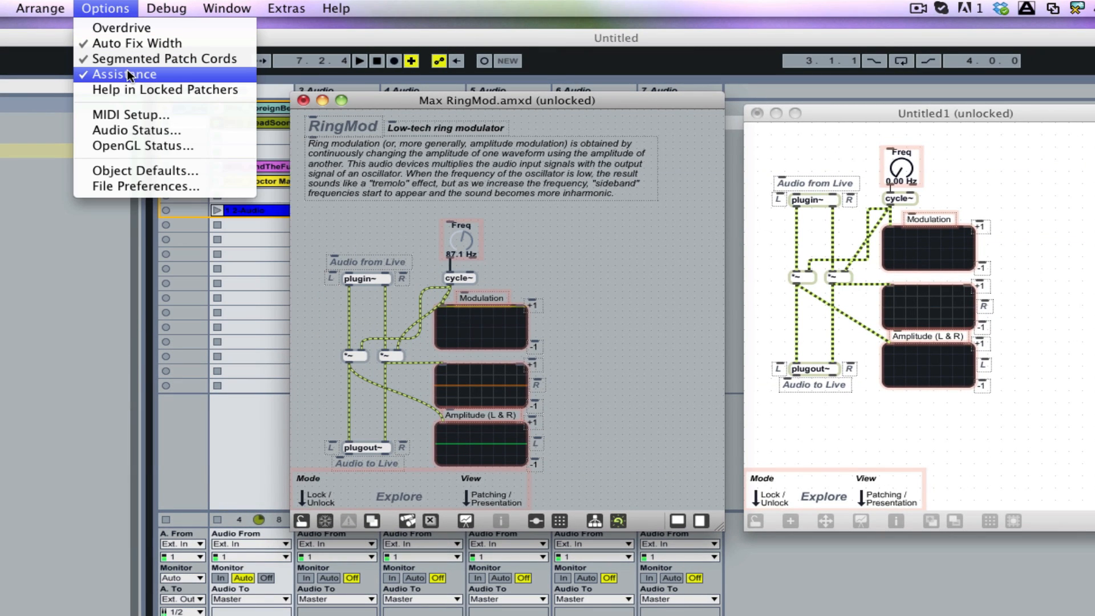
mouse_move(229, 101)
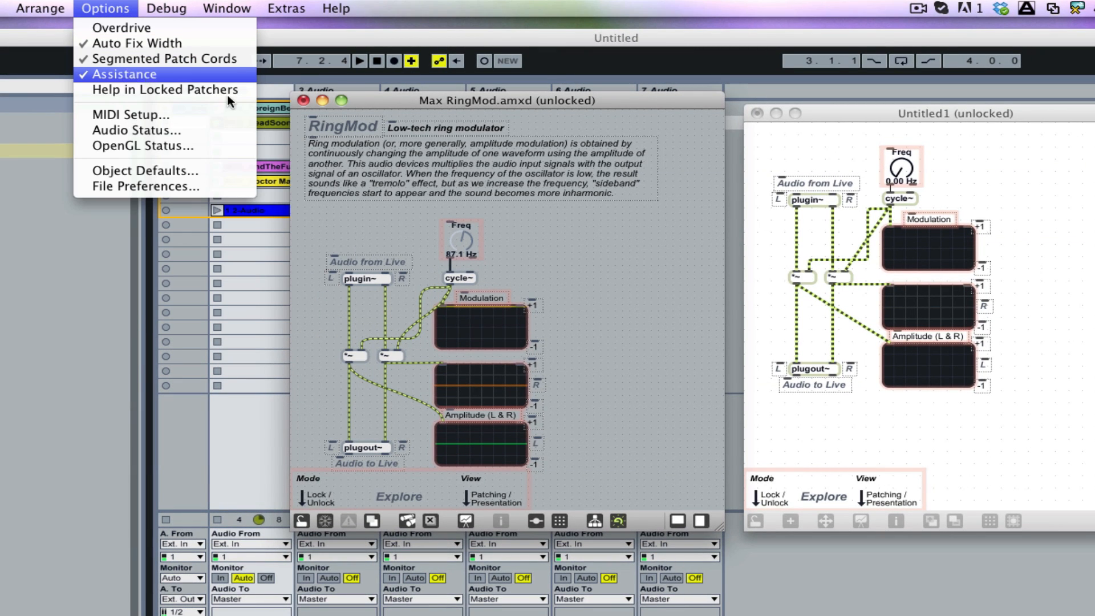
left_click(523, 276)
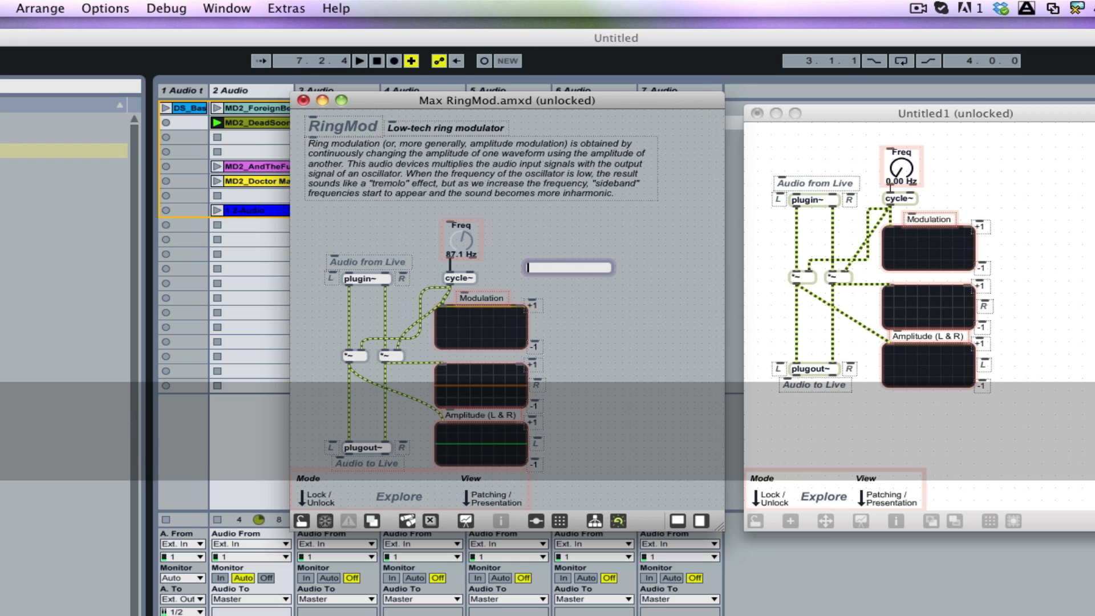
Step: Fill the new box with 'select one tow three founr' and instantiate it on the canvas
type("select")
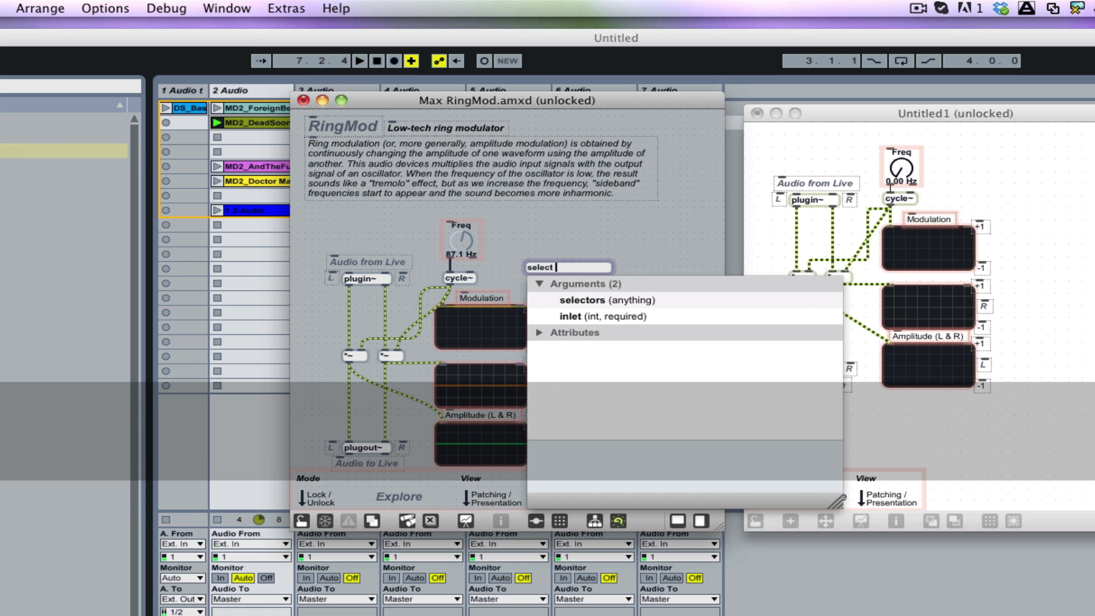
type("one tow")
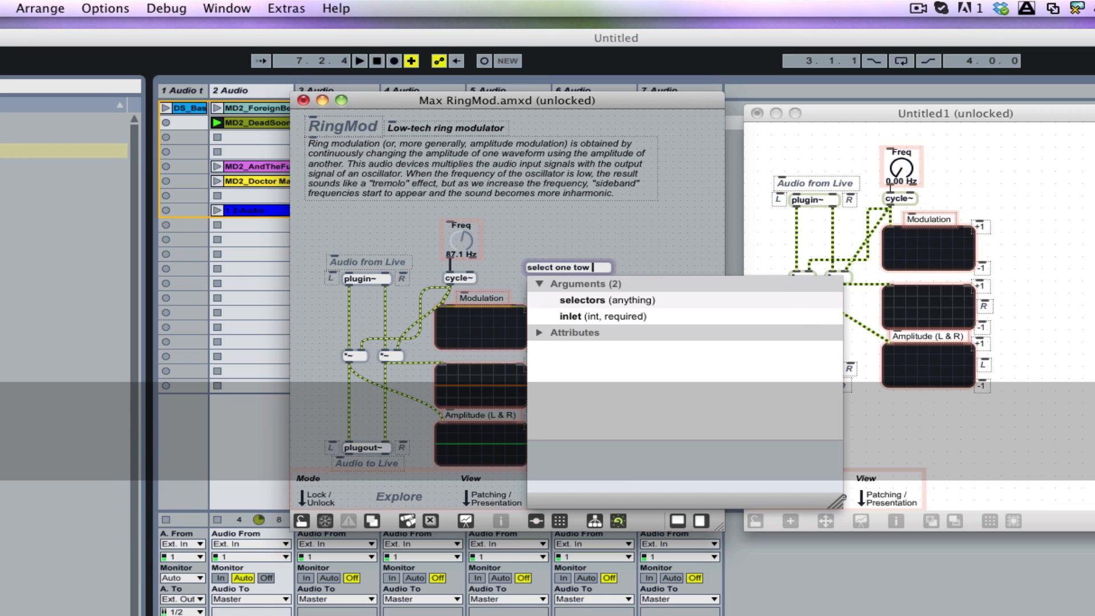
type("three founr")
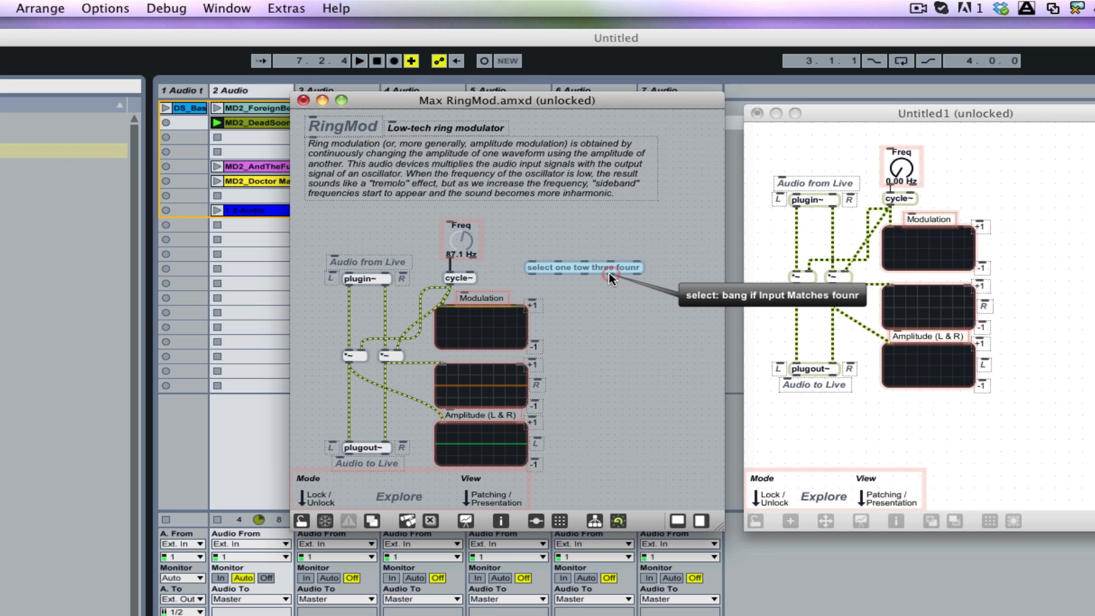
mouse_move(559, 280)
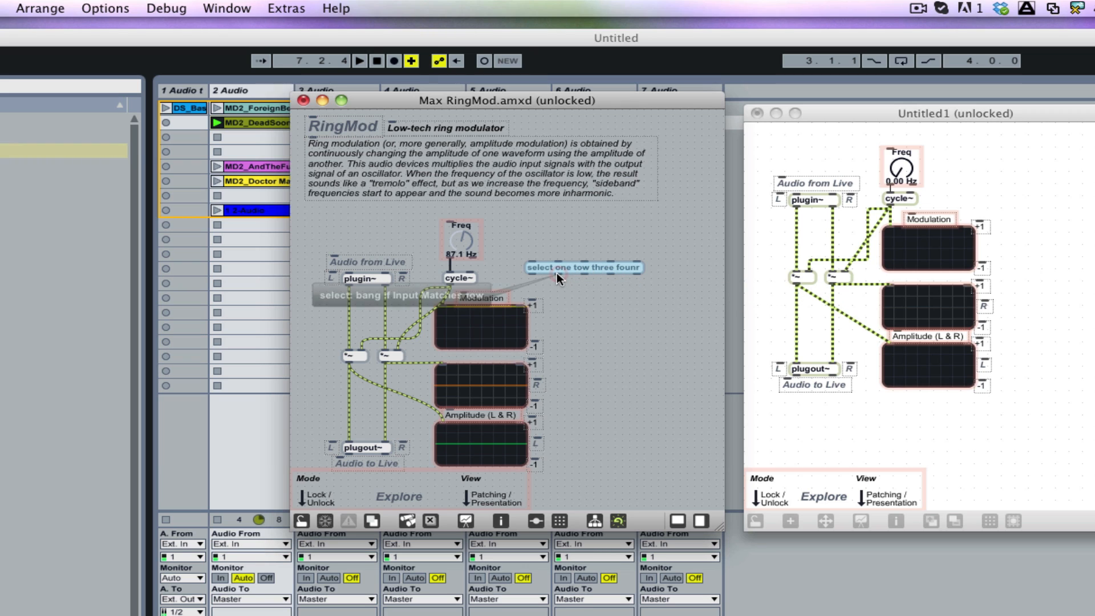
left_click(568, 251)
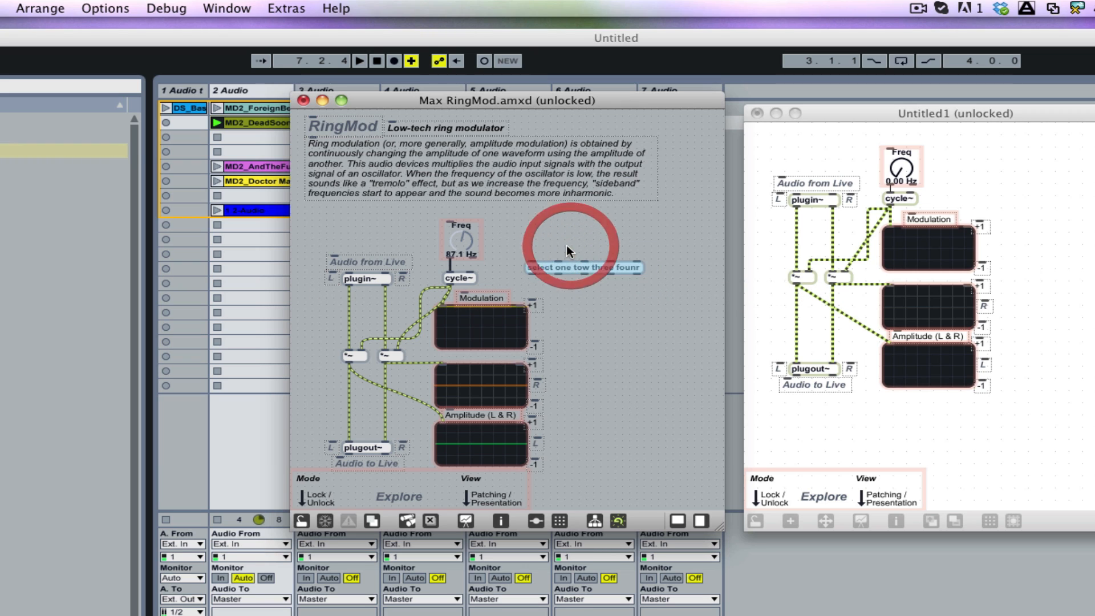
mouse_move(453, 272)
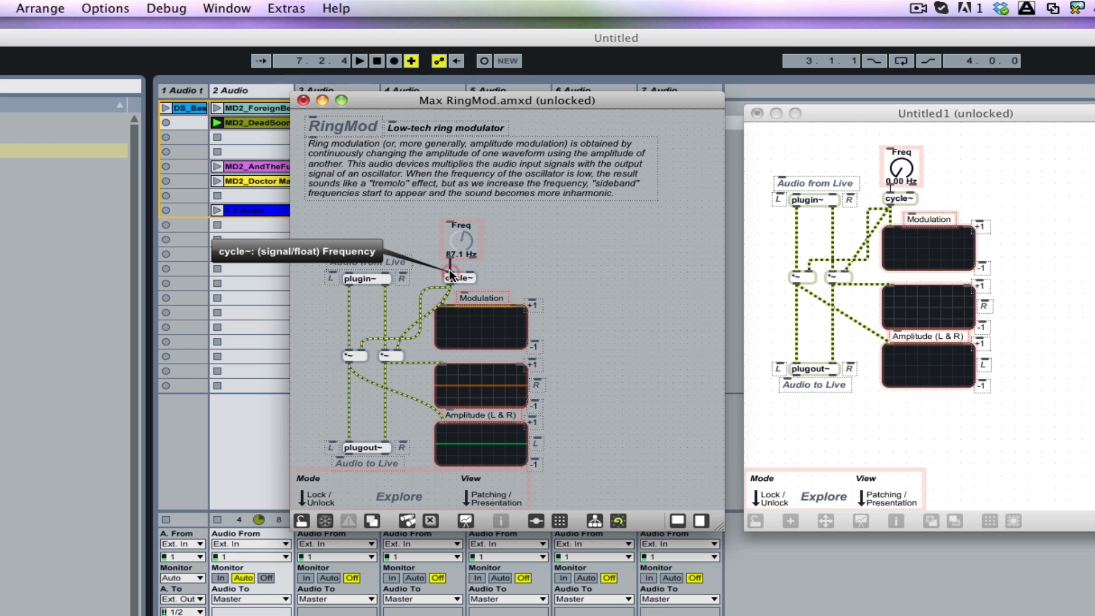
Step: Show the cycle~ object's right-click list of attributes, messages and actions
right_click(457, 277)
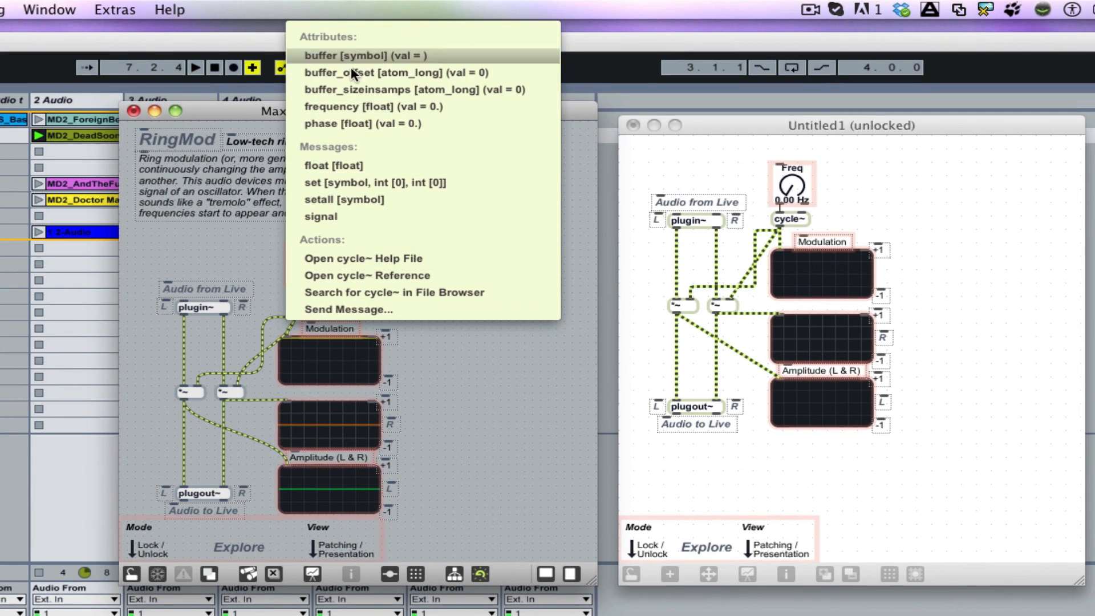
mouse_move(362, 259)
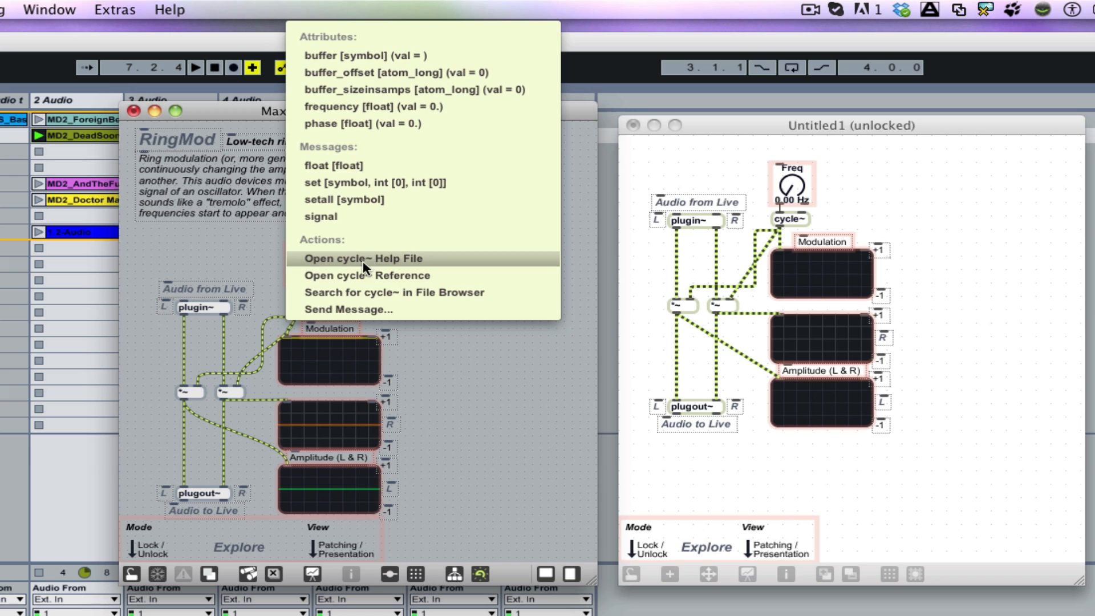
mouse_move(1002, 235)
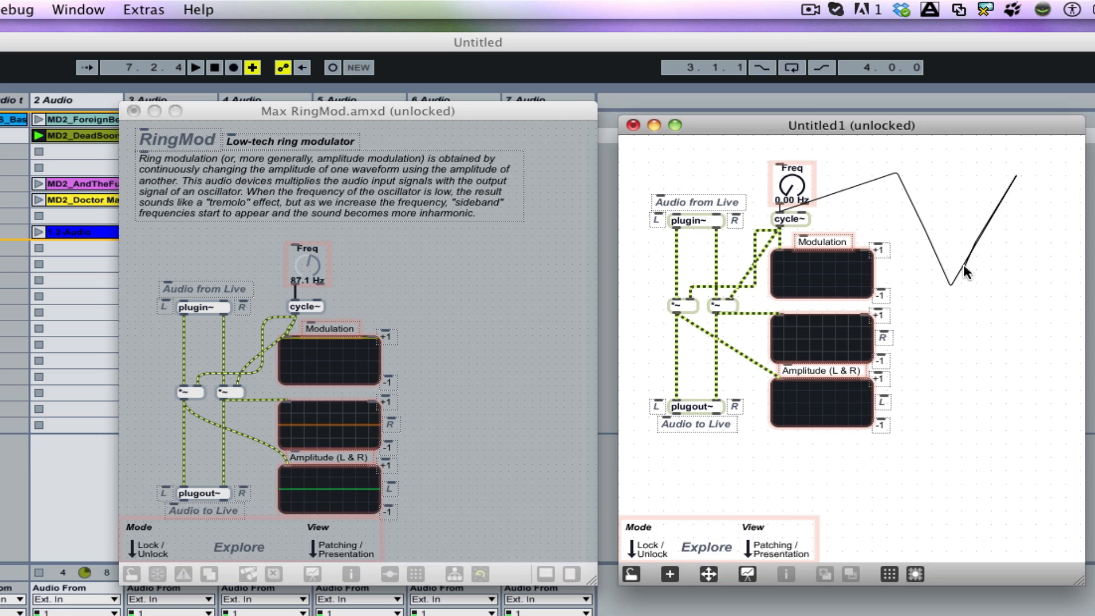
mouse_move(296, 302)
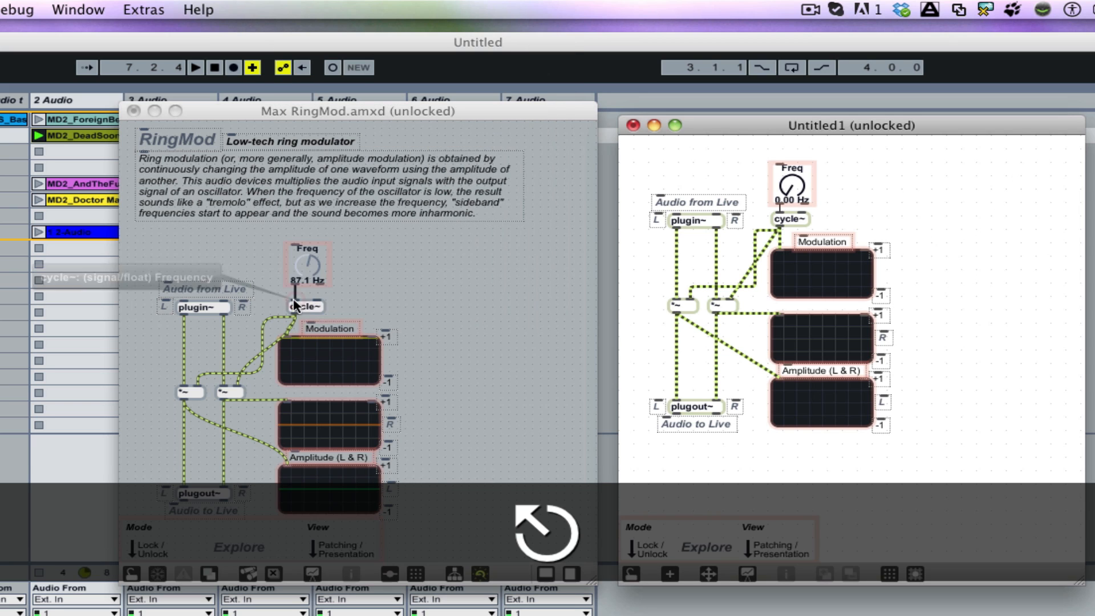
mouse_move(299, 304)
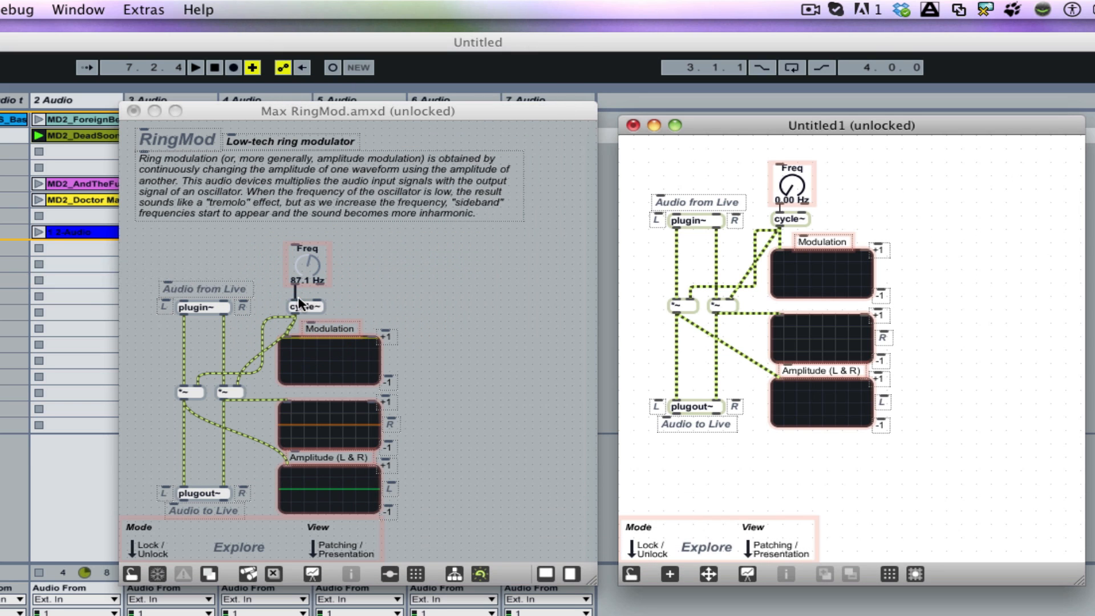
mouse_move(314, 313)
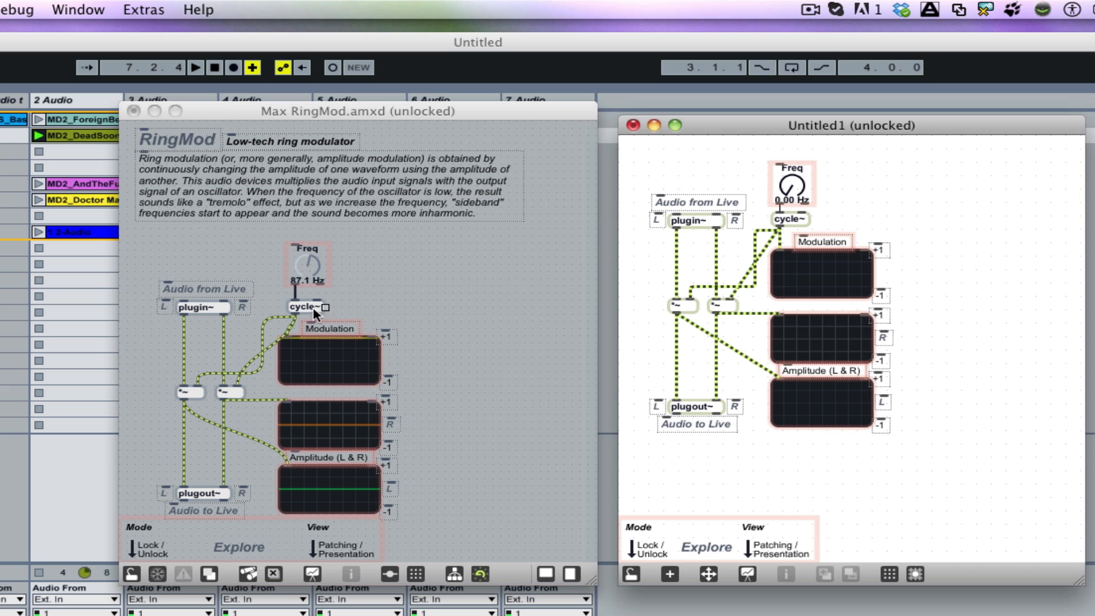
mouse_move(272, 301)
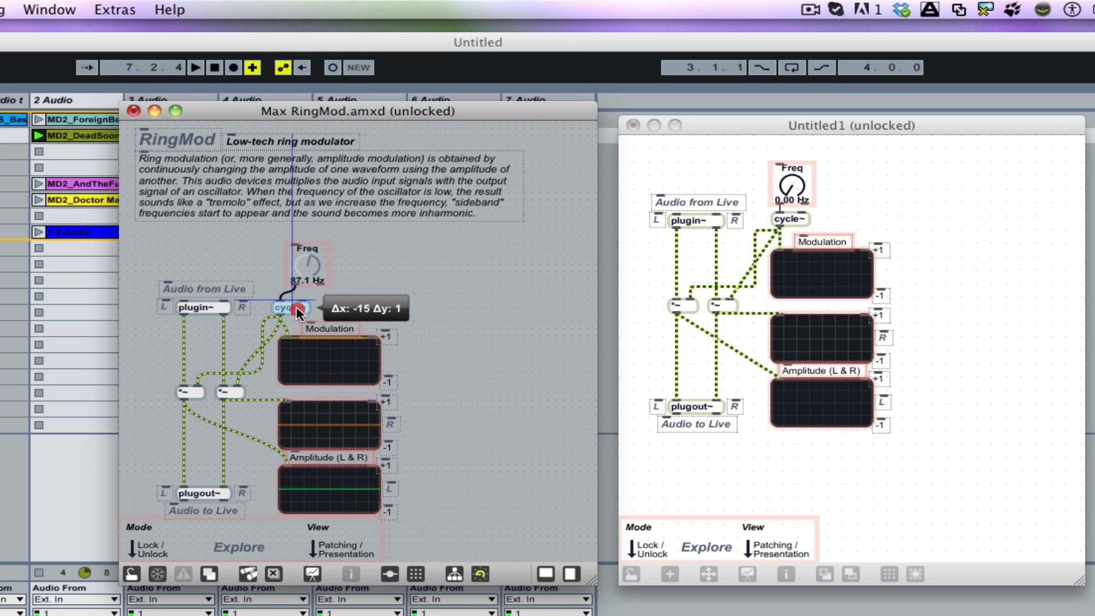
Step: Add buffer_sizeinsamps and phase attrui controls to cycle~ via its Attributes menu
right_click(288, 307)
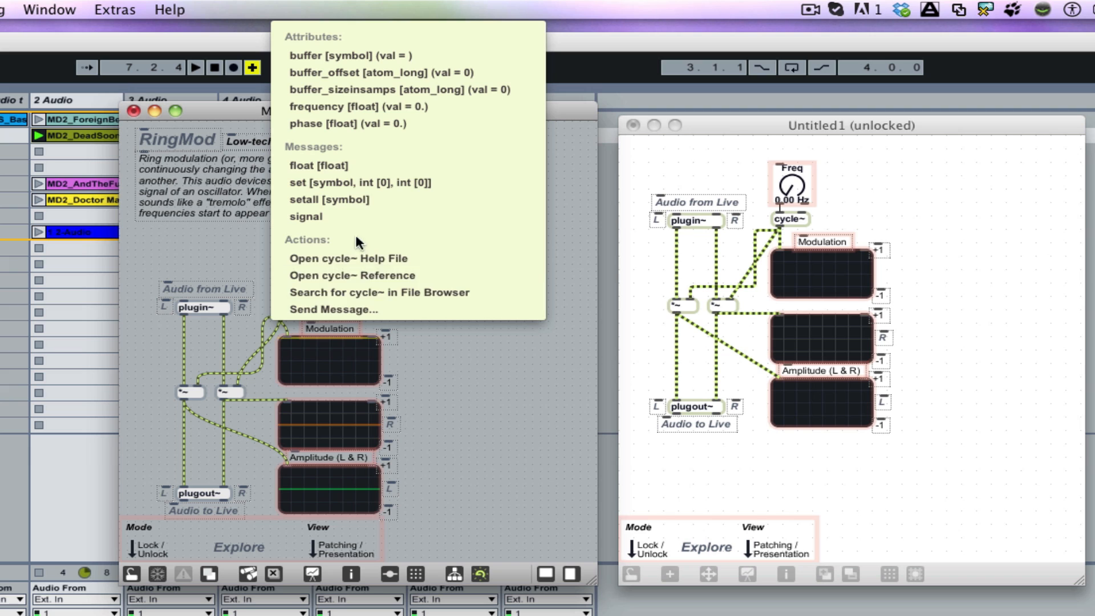
mouse_move(361, 44)
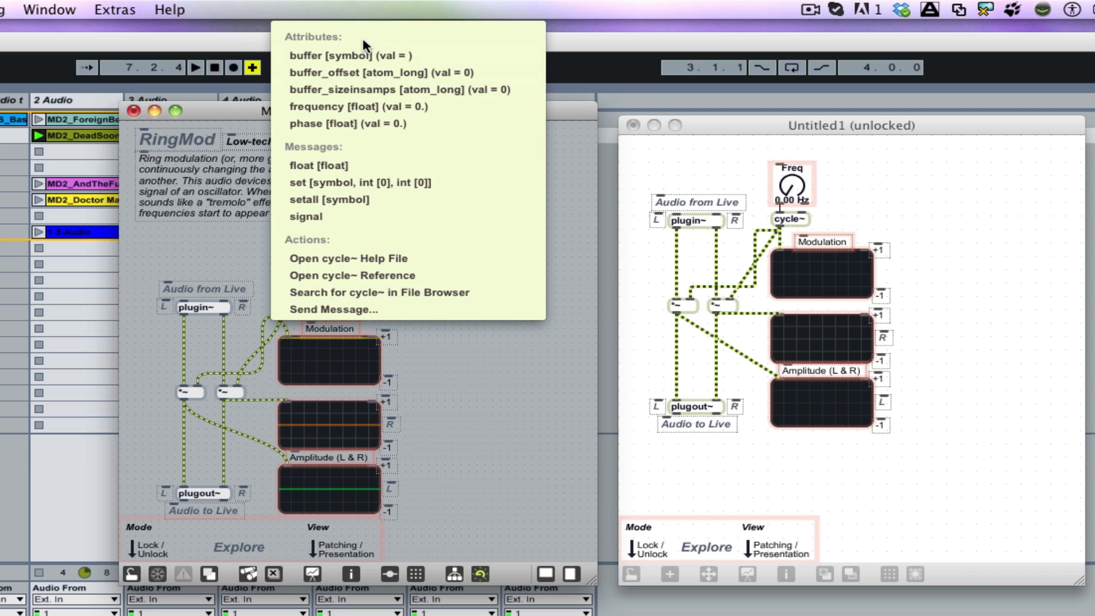
mouse_move(356, 89)
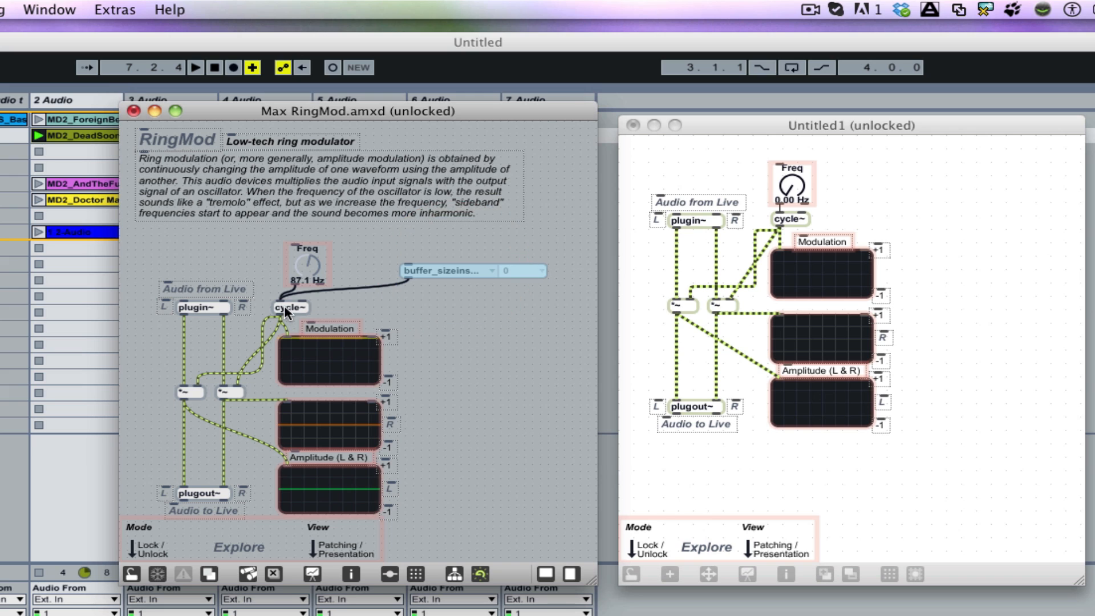
right_click(291, 307)
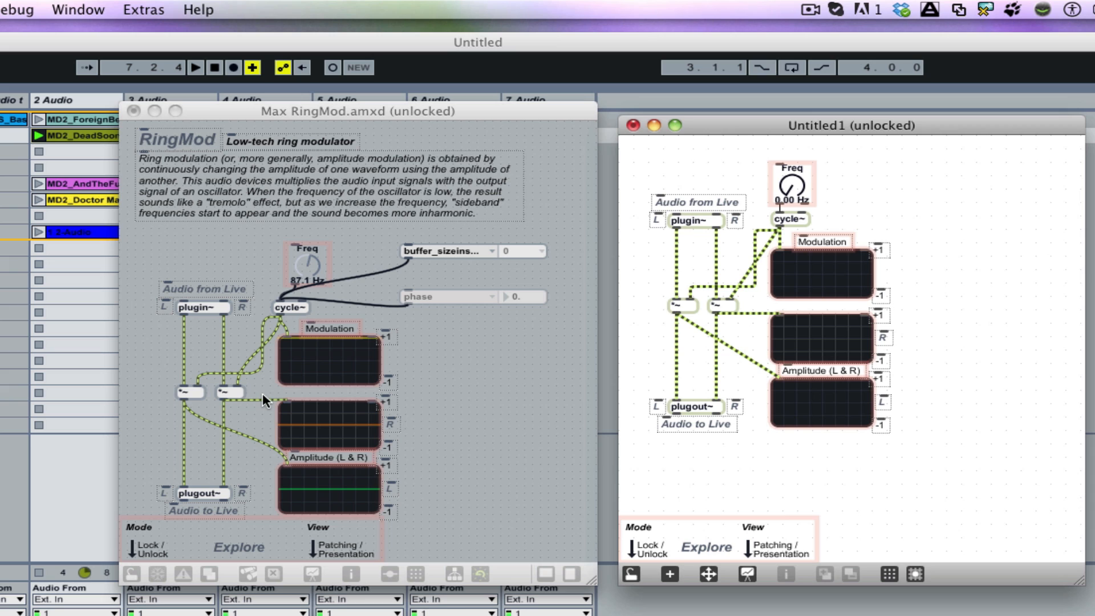
mouse_move(438, 541)
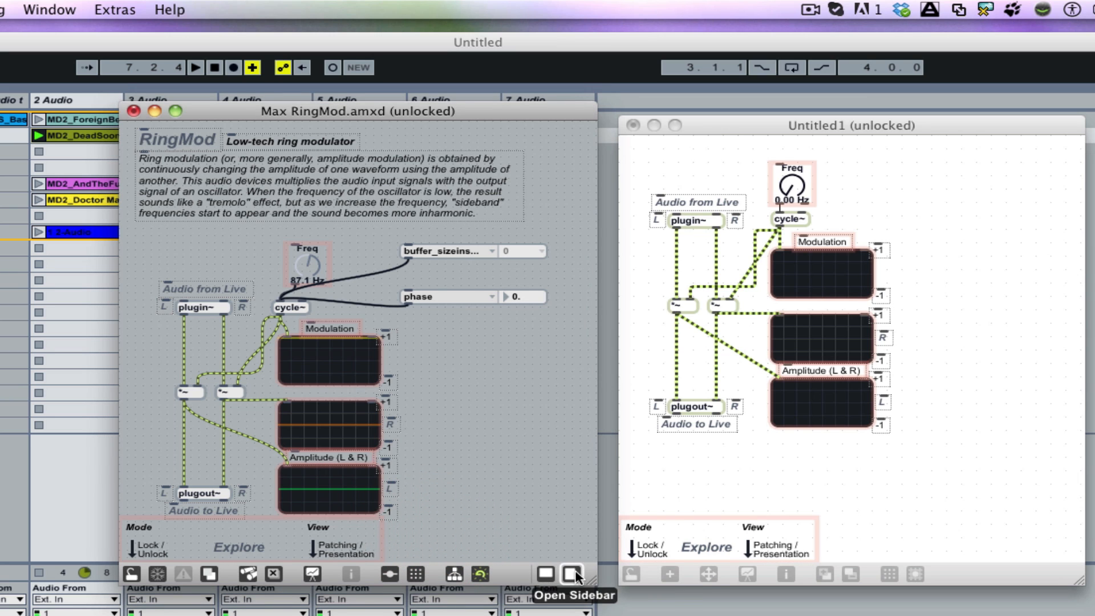
left_click(571, 574)
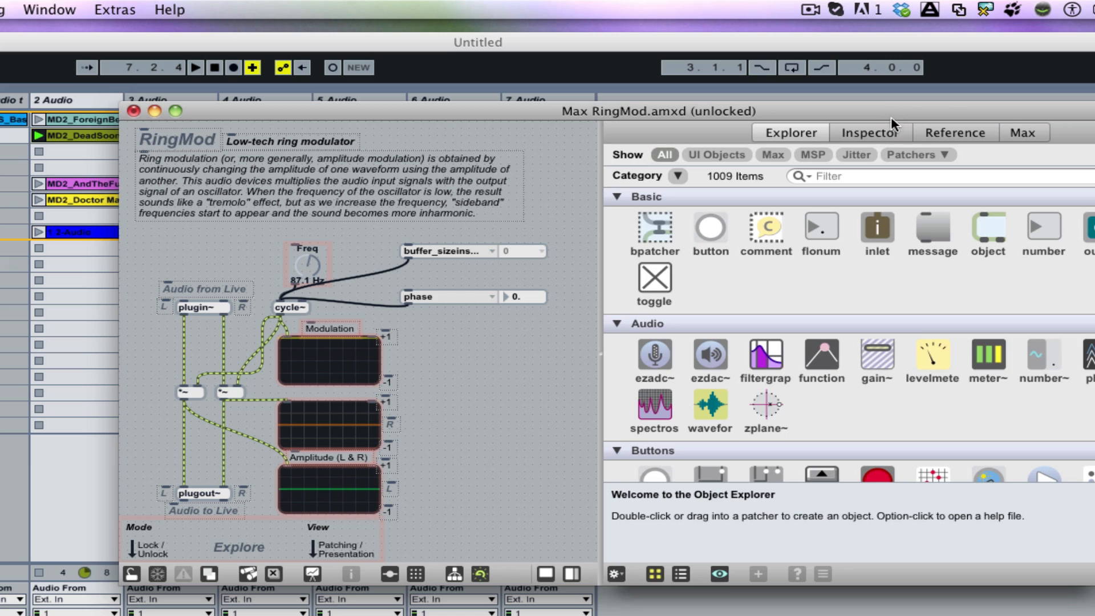
left_click(1022, 132)
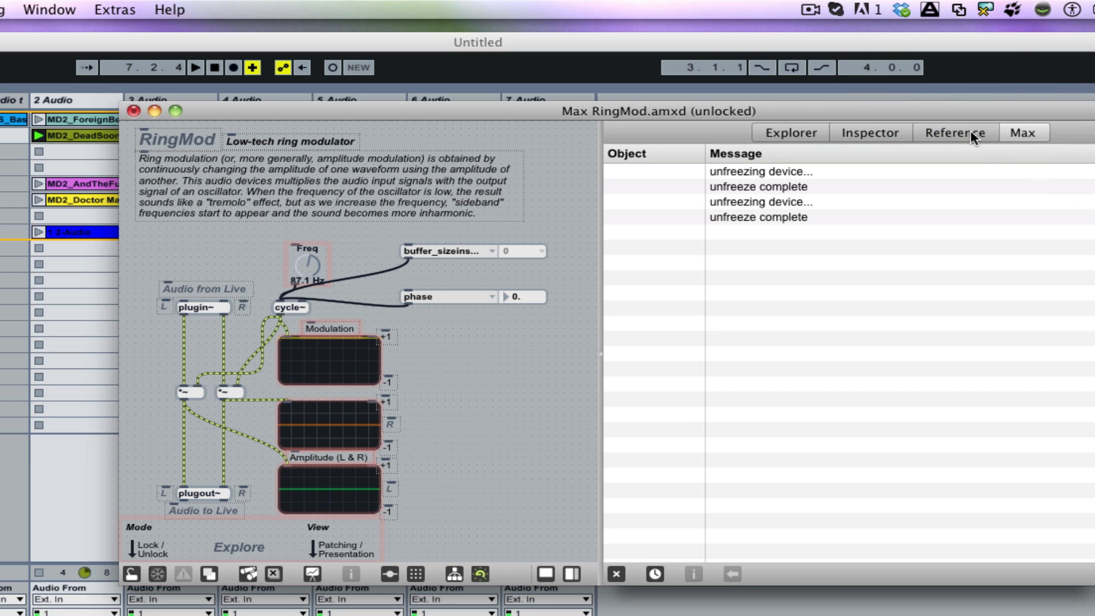
left_click(789, 133)
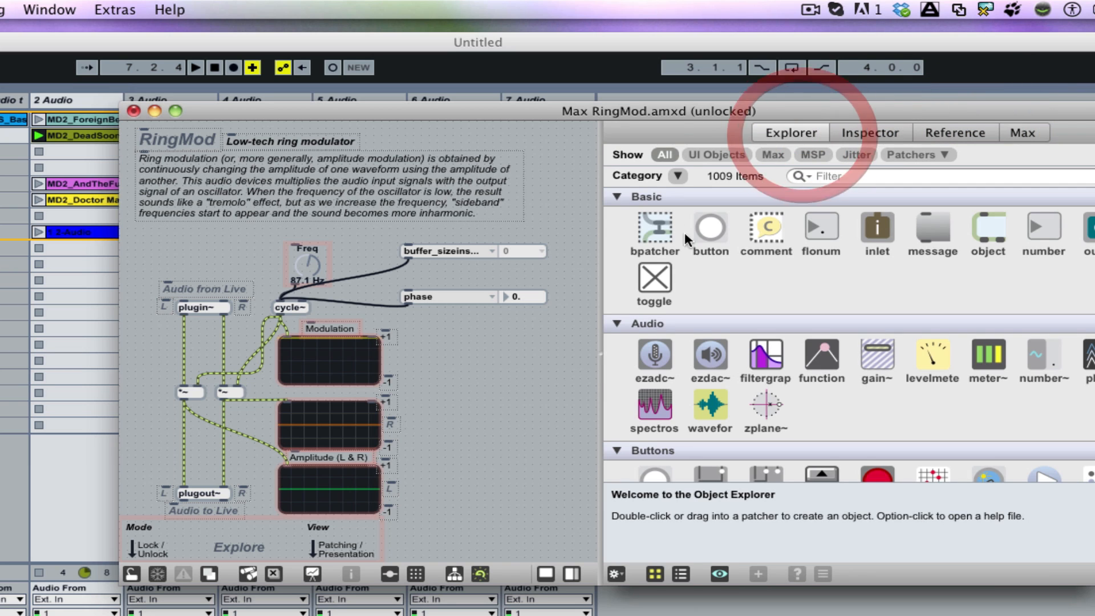
left_click(870, 132)
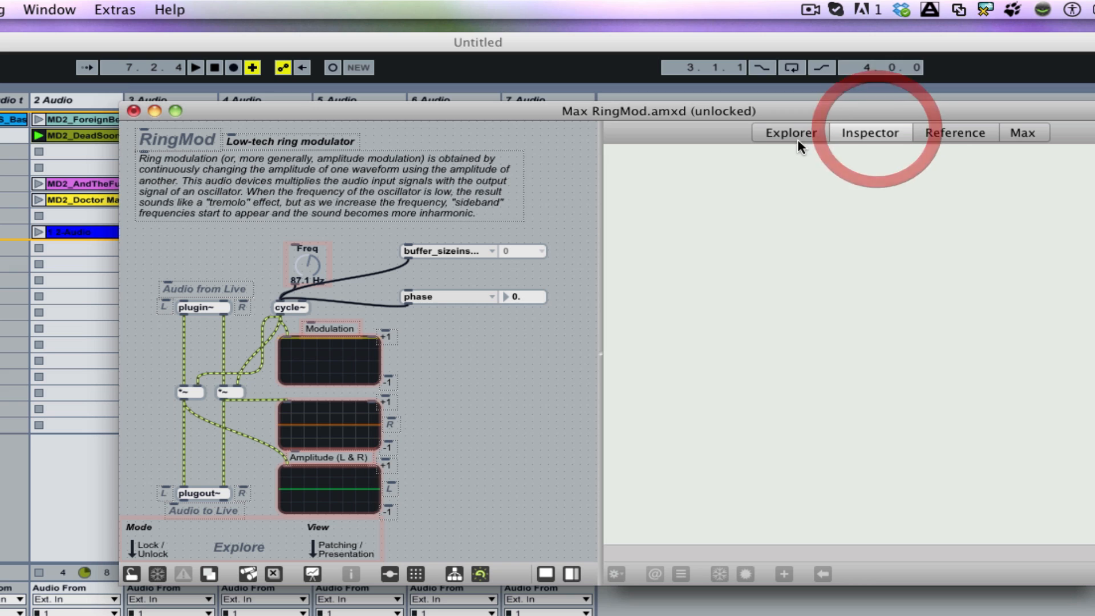
left_click(547, 574)
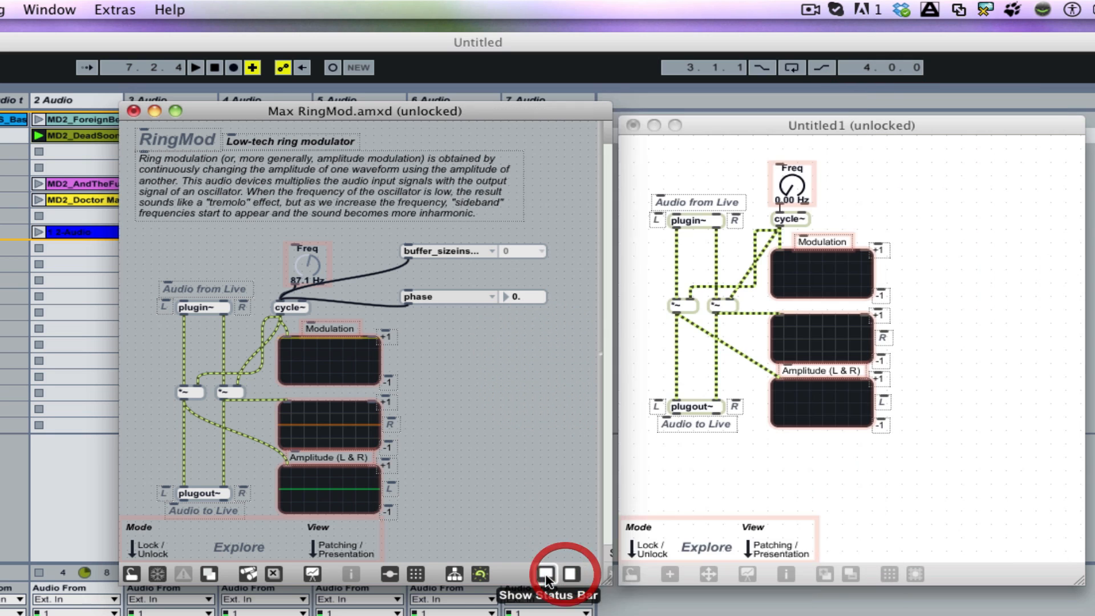
mouse_move(571, 592)
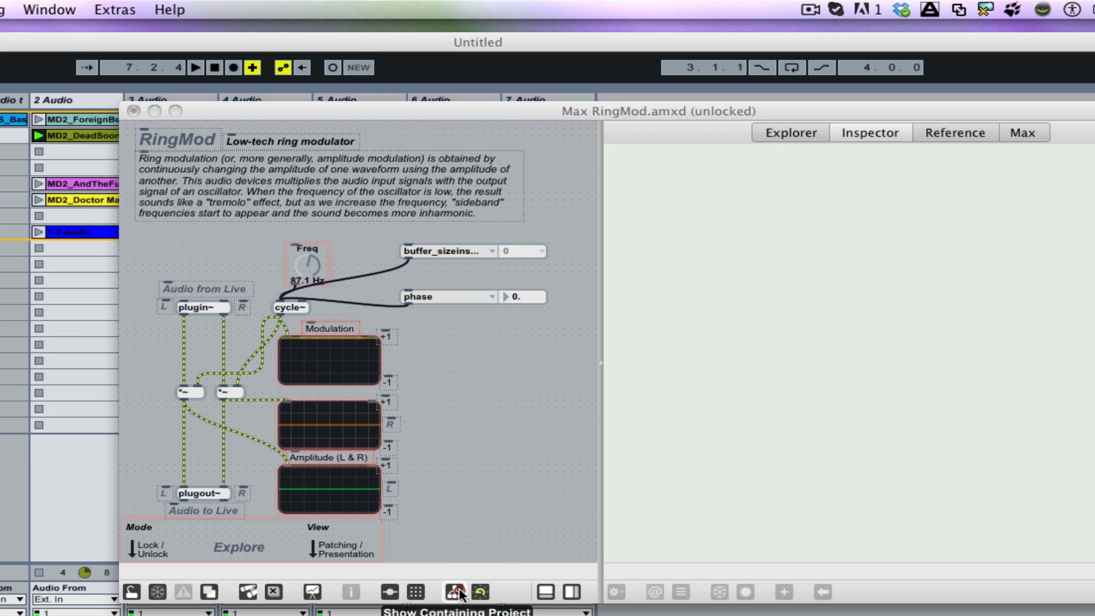
mouse_move(489, 554)
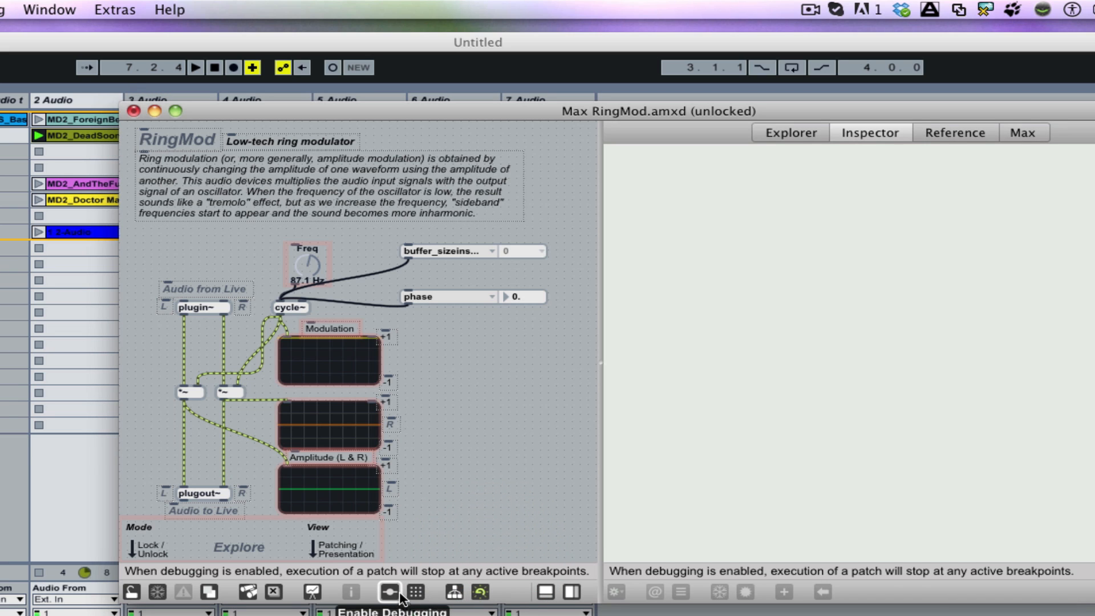
left_click(415, 592)
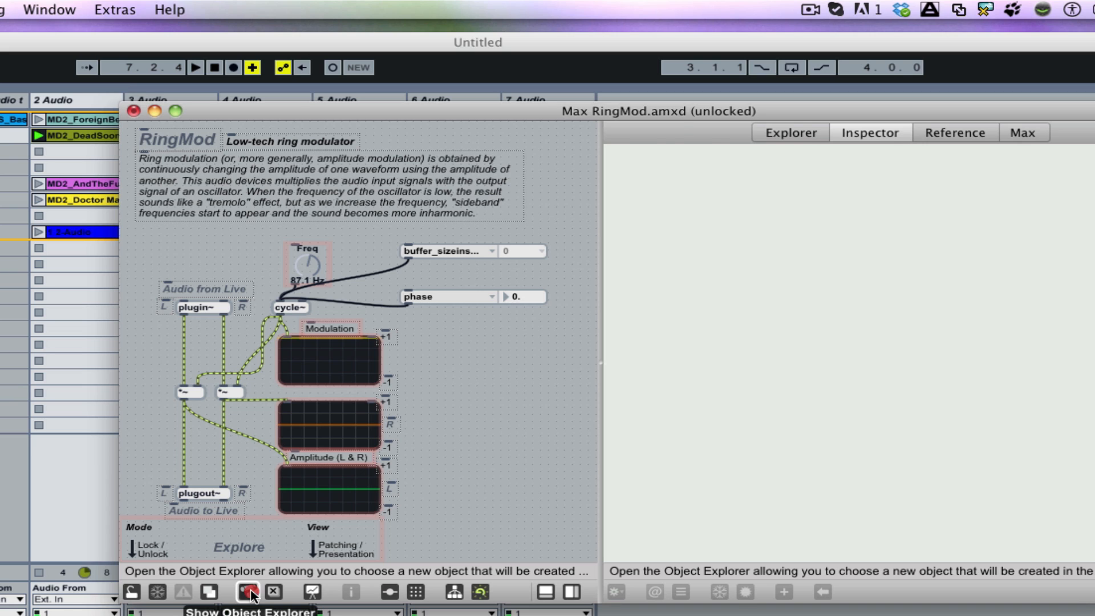
left_click(247, 591)
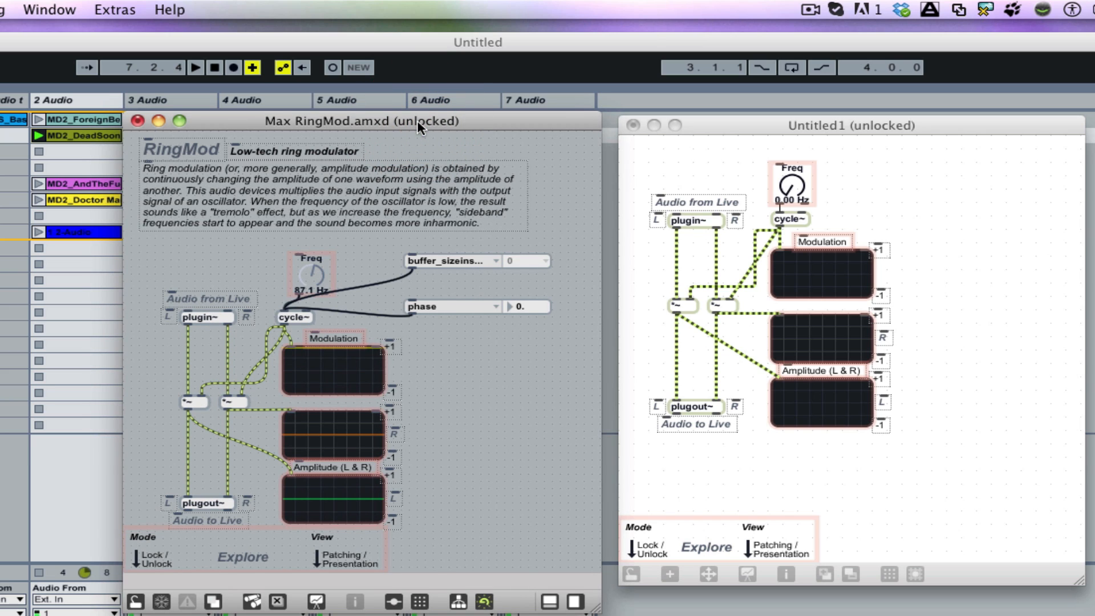
mouse_move(300, 160)
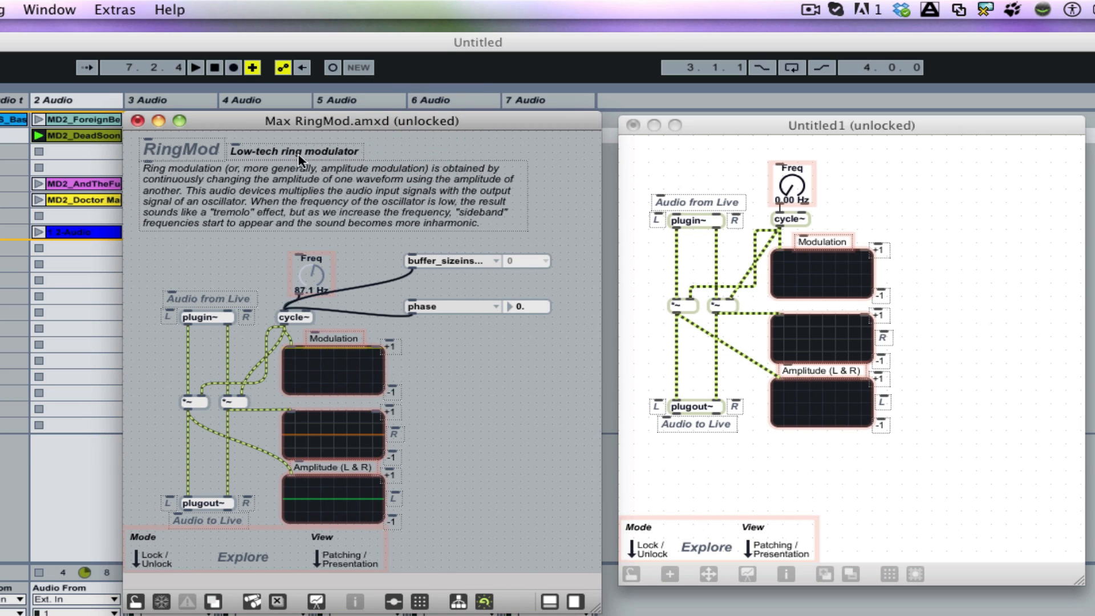
Step: Create an object box in Untitled1 reading 'route', listing route, router, routepass suggestions
left_click(808, 9)
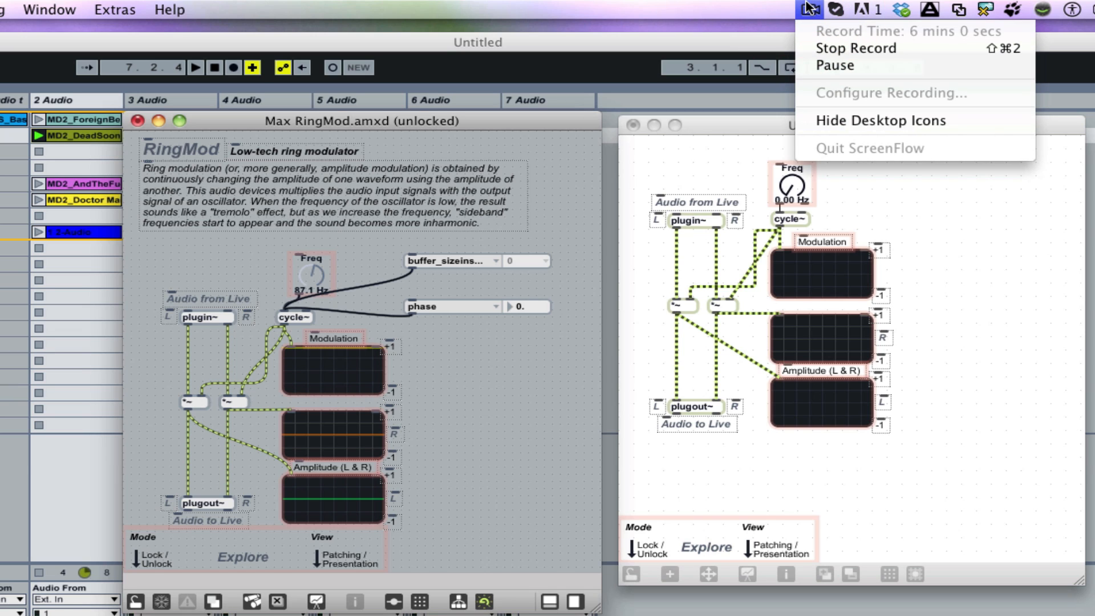
mouse_move(720, 323)
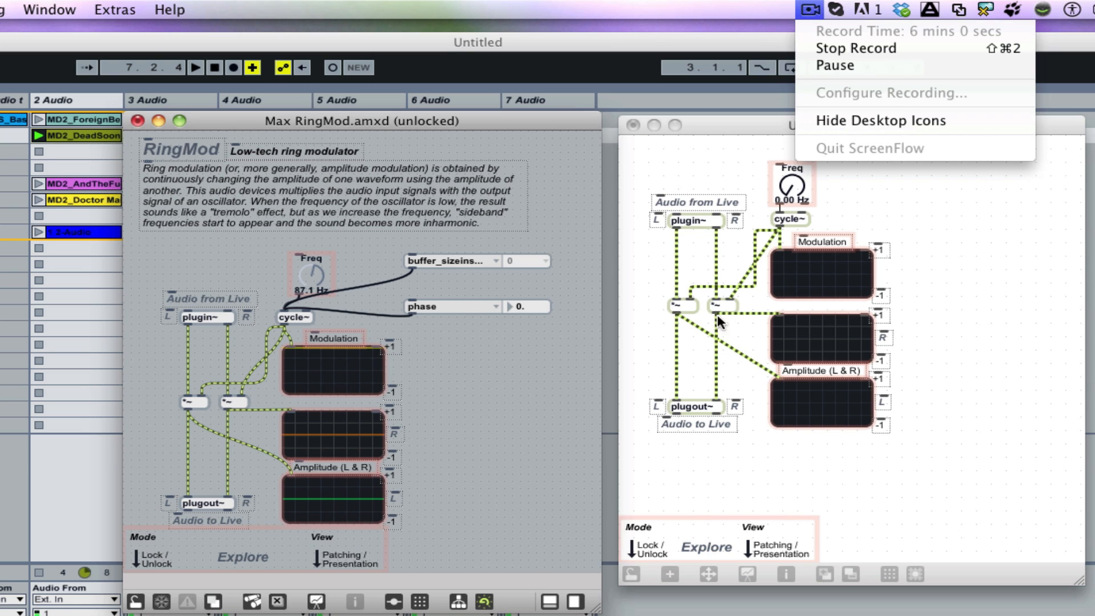
type("route")
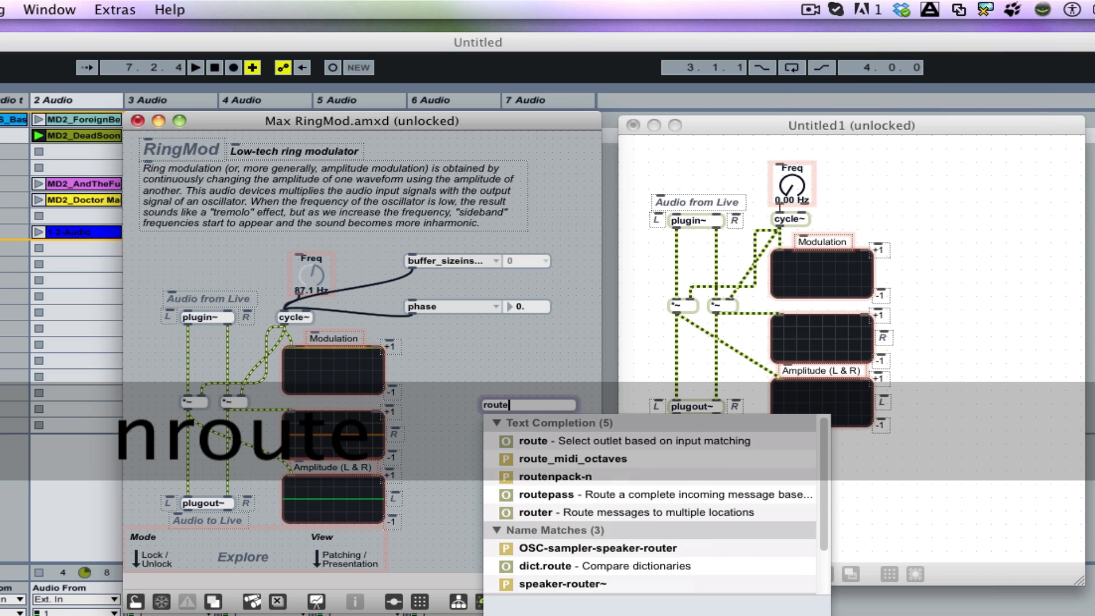